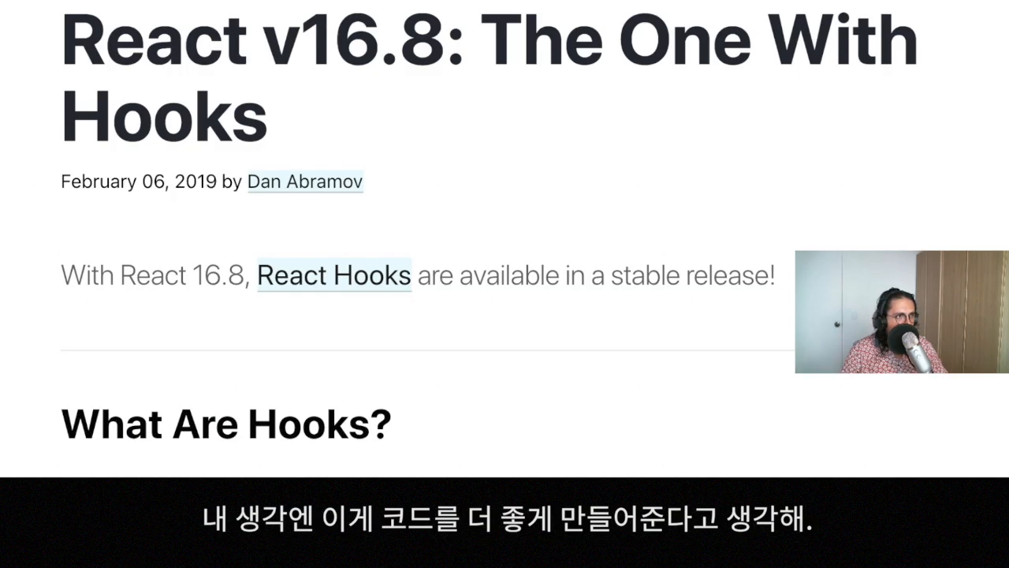
# Step: Review the recompose README, selecting the repo name and the enhance/Button example lines
pyautogui.click(102, 23)
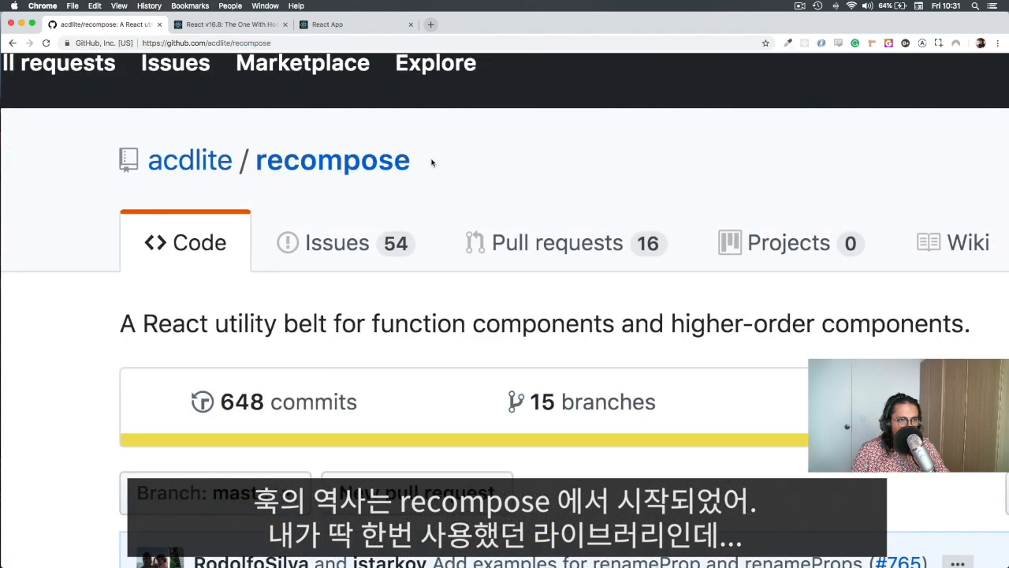
pyautogui.doubleClick(331, 160)
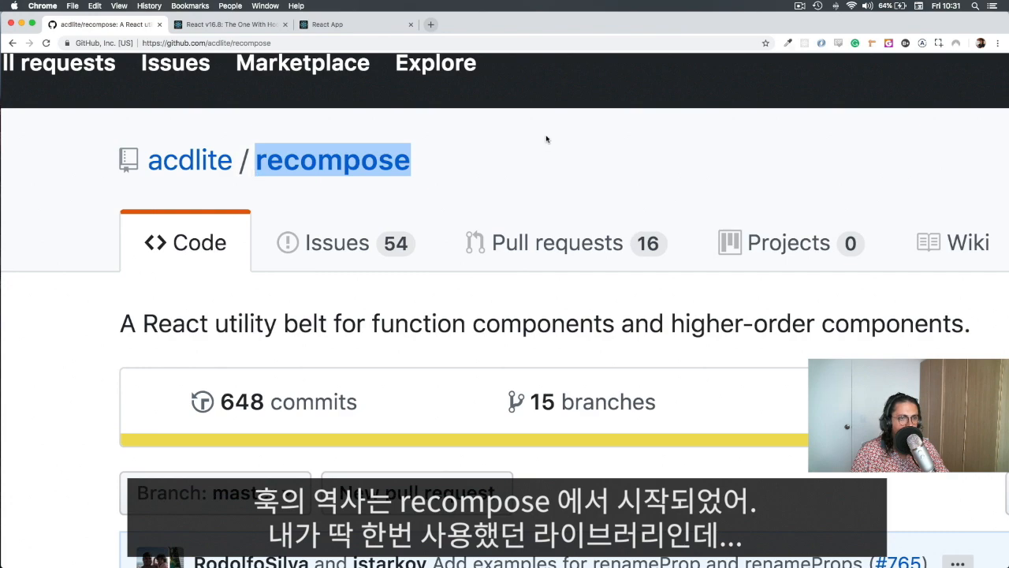
pyautogui.moveTo(536, 161)
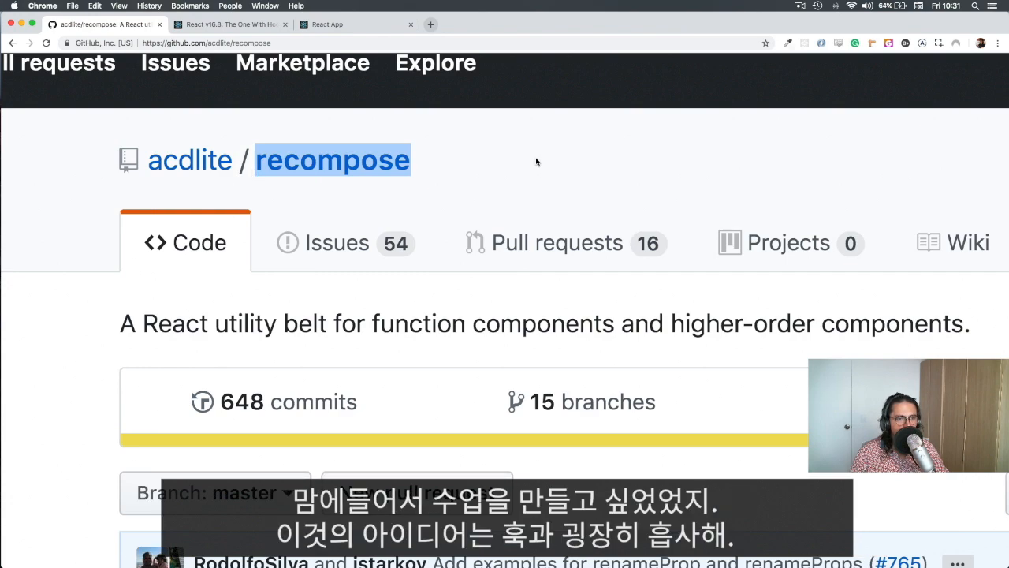
pyautogui.scroll(-3)
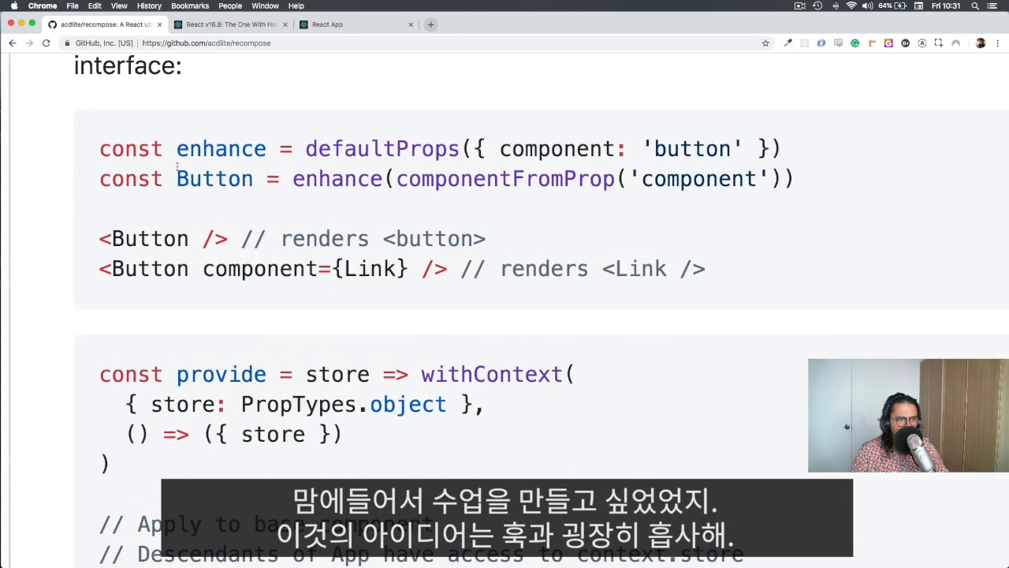
pyautogui.moveTo(99, 148); pyautogui.dragTo(794, 180)
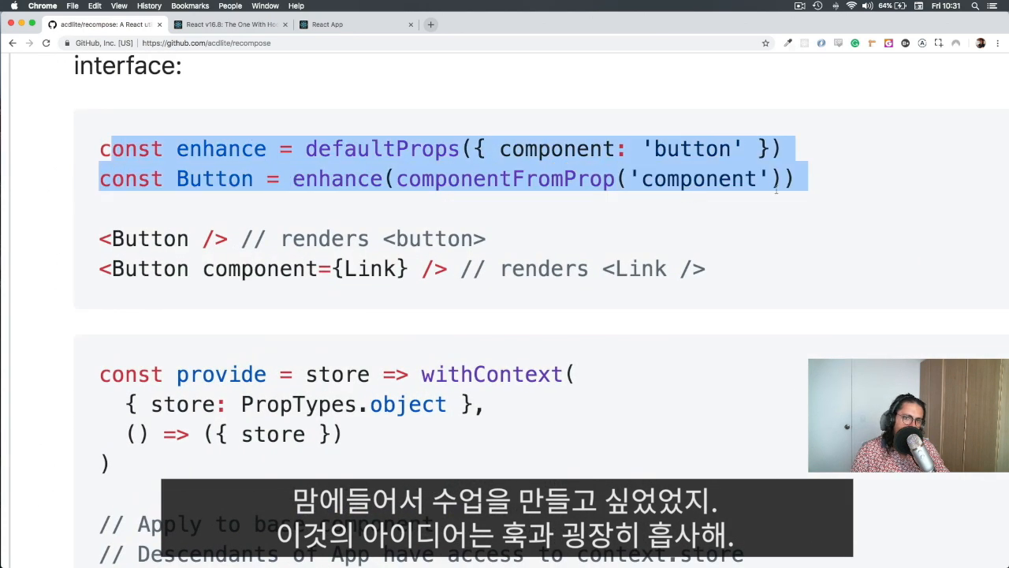
pyautogui.scroll(-3)
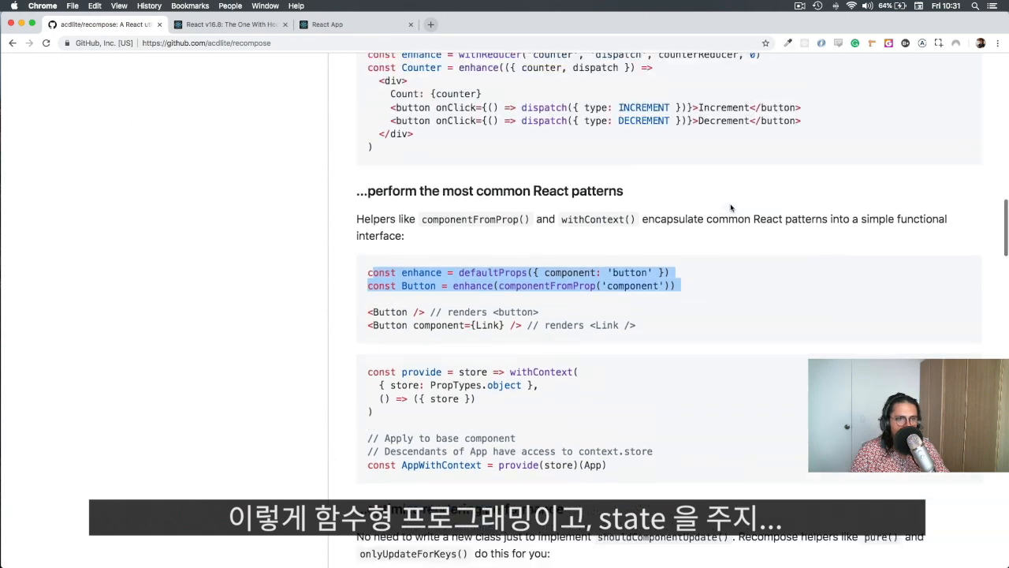
pyautogui.scroll(3)
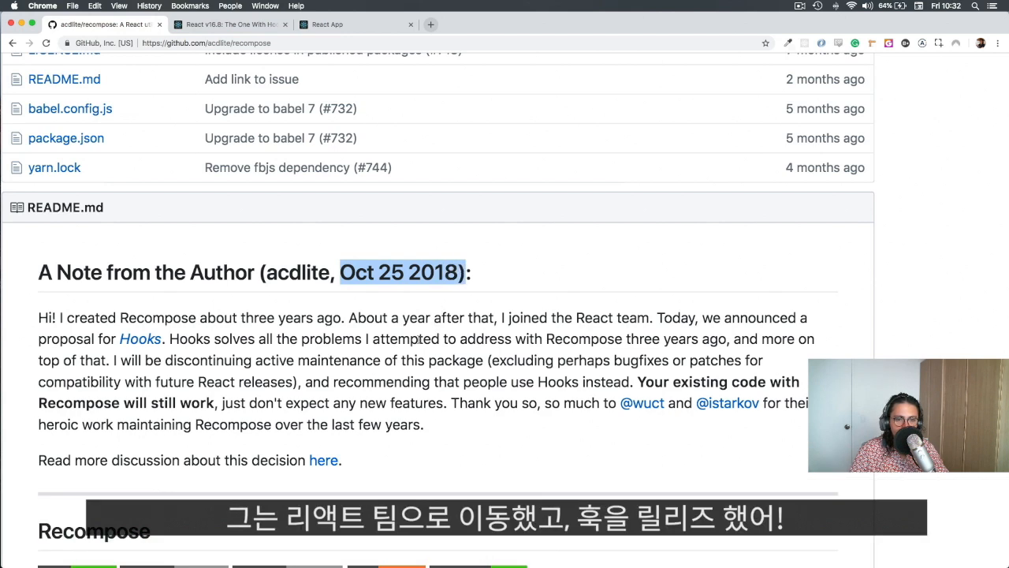
pyautogui.moveTo(141, 338)
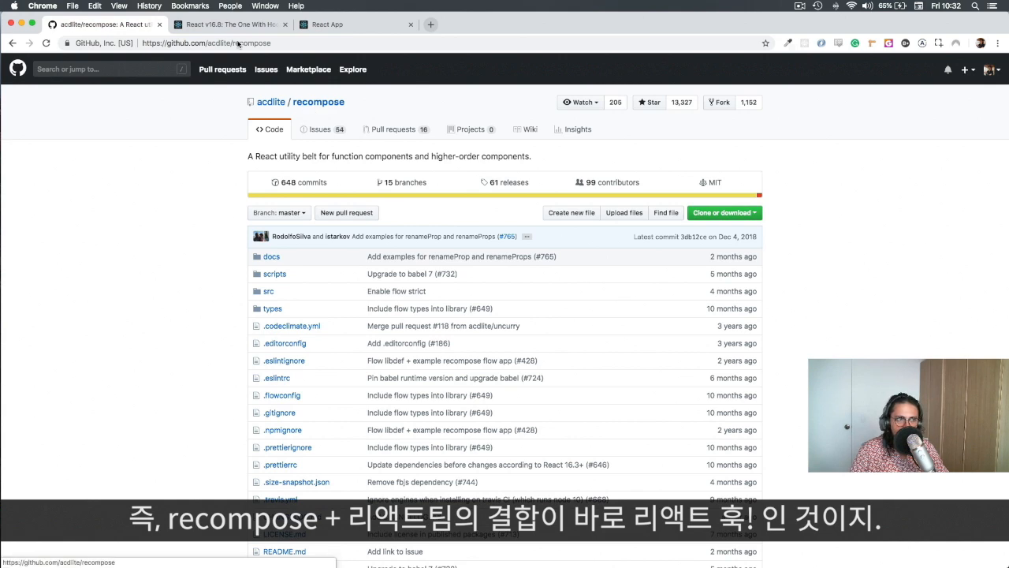
# Step: Return to the React v16.8 Hooks blog post, then switch over to the code editor
pyautogui.click(229, 24)
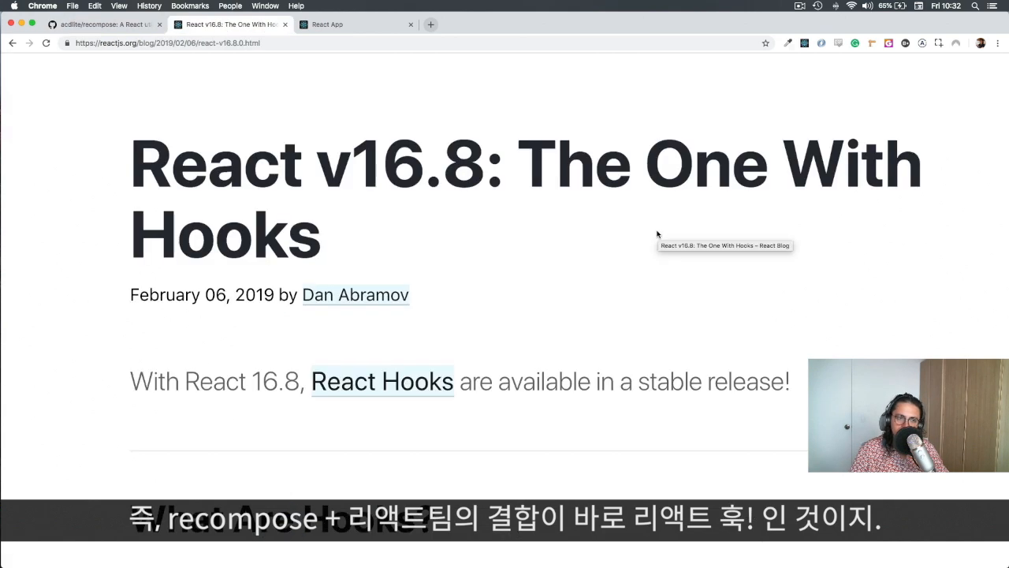
pyautogui.moveTo(325, 188)
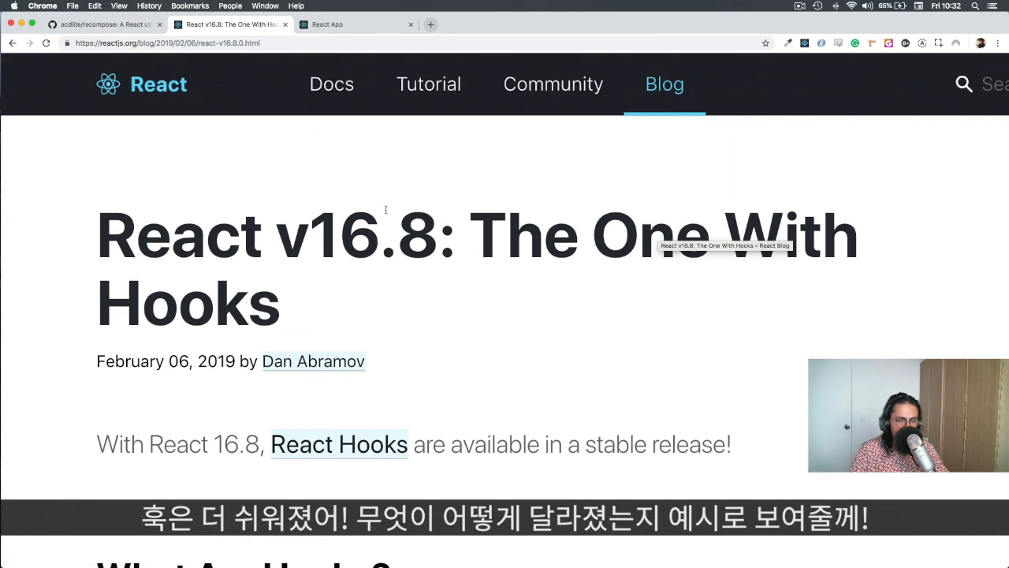
pyautogui.moveTo(414, 278)
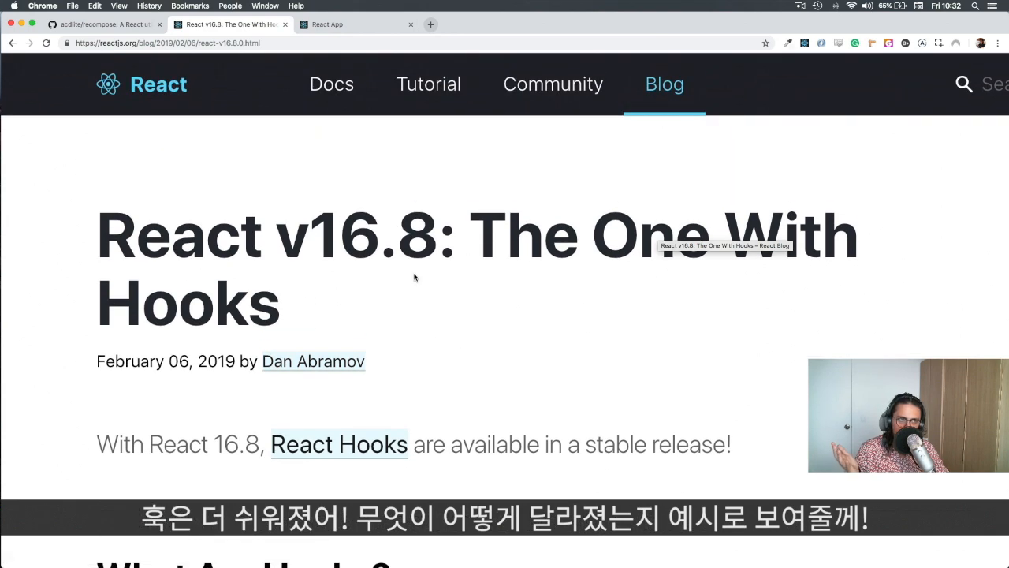
pyautogui.press('cmd+tab')
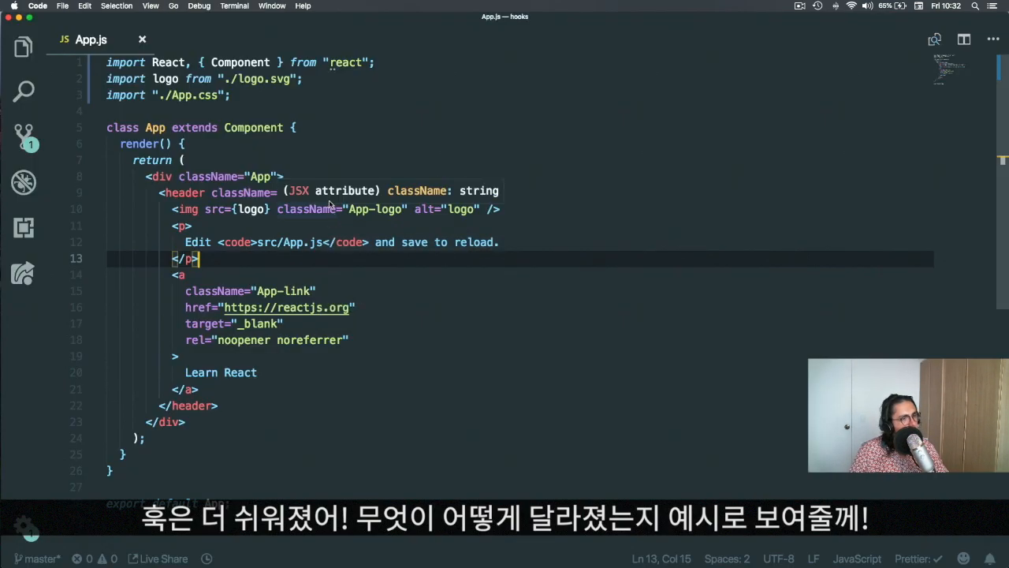
# Step: Delete the header JSX, add state = { count: 0 } and destructure count from this.state
pyautogui.press('cmd+tab')
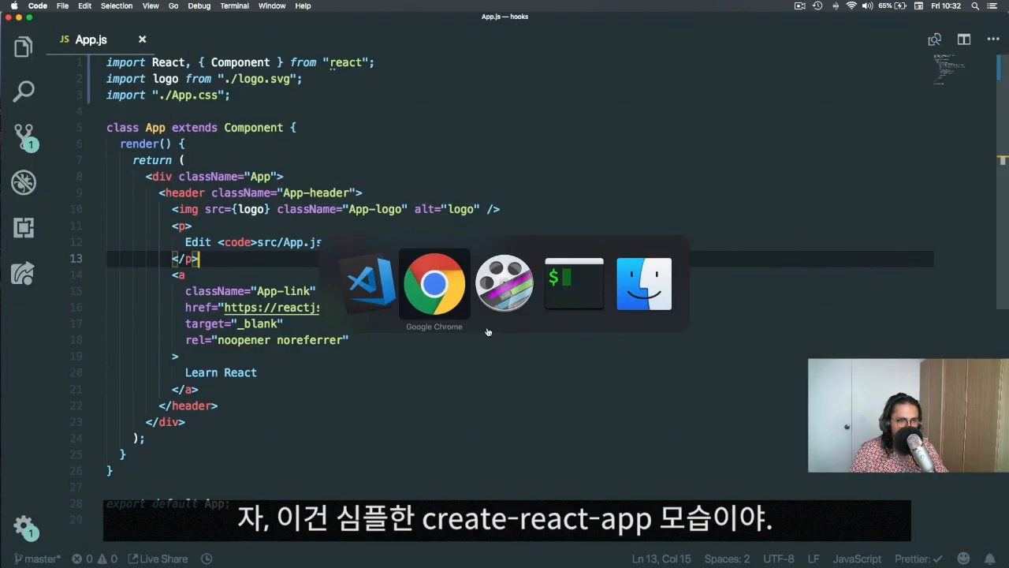
pyautogui.click(434, 284)
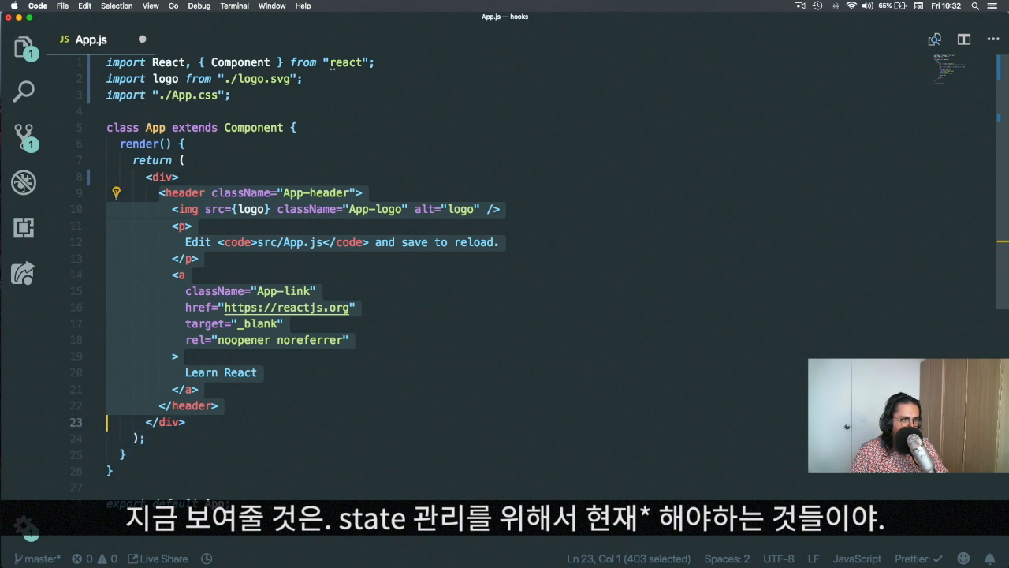
pyautogui.press('delete')
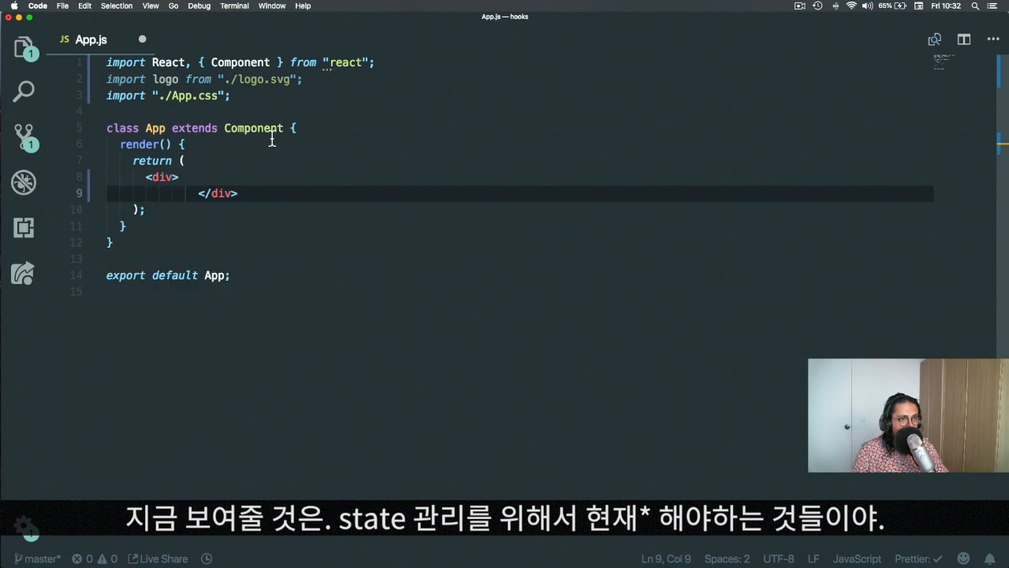
pyautogui.press('Enter')
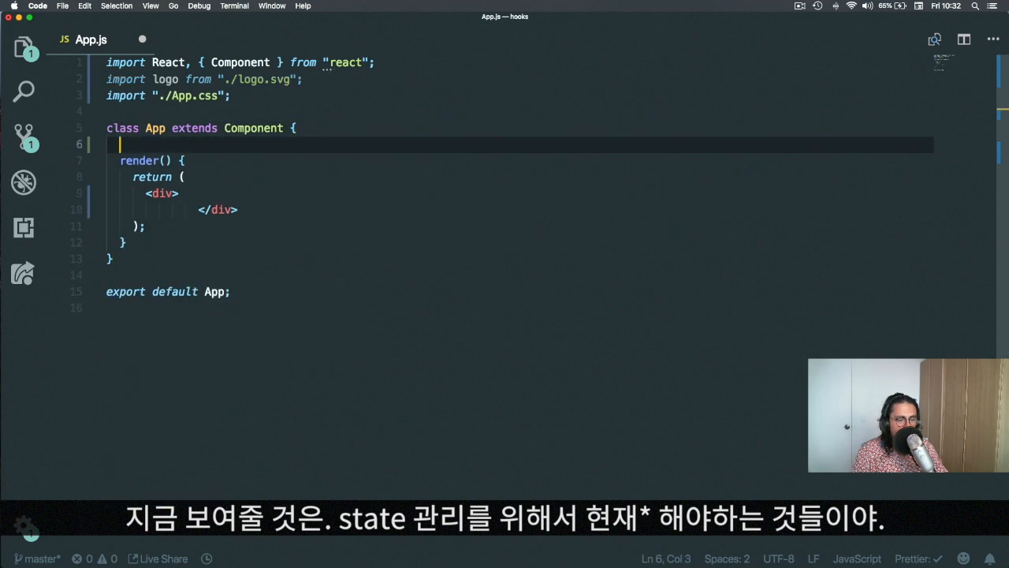
pyautogui.write('state = {}')
pyautogui.write('const { ')
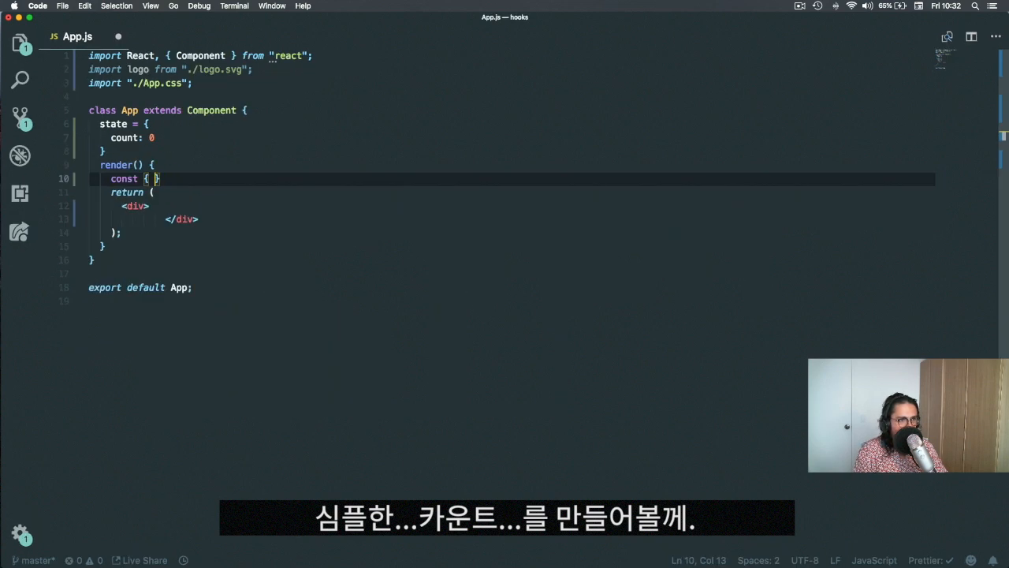
pyautogui.write('count')
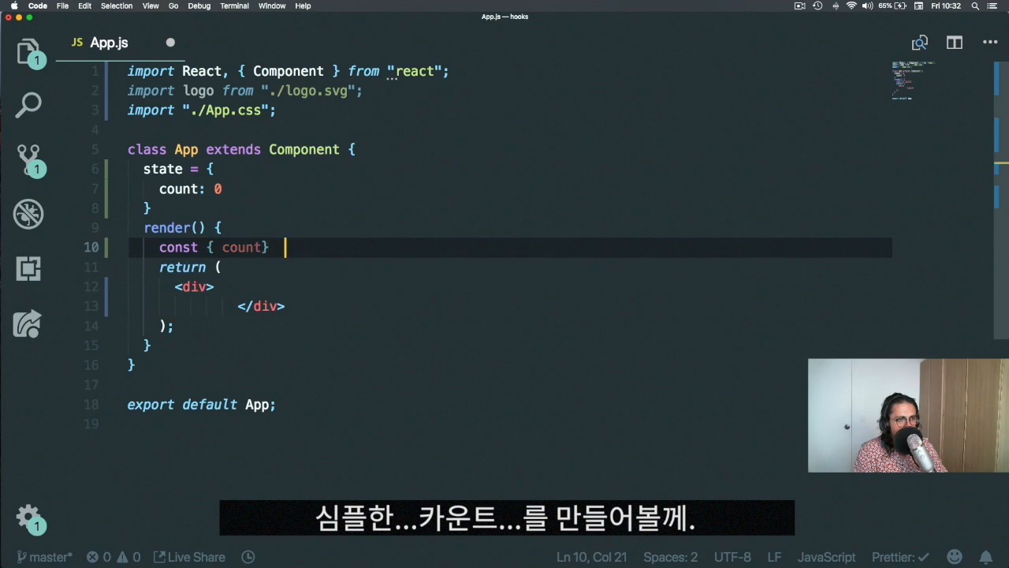
pyautogui.write('= this.state;')
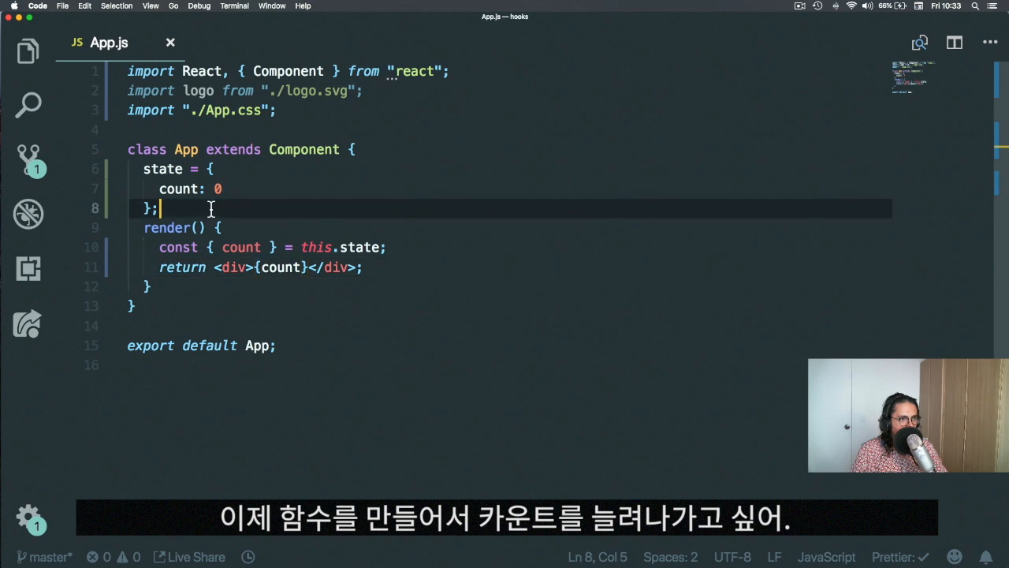
# Step: Add an increment method calling this.setState with current + 1
pyautogui.write('oo')
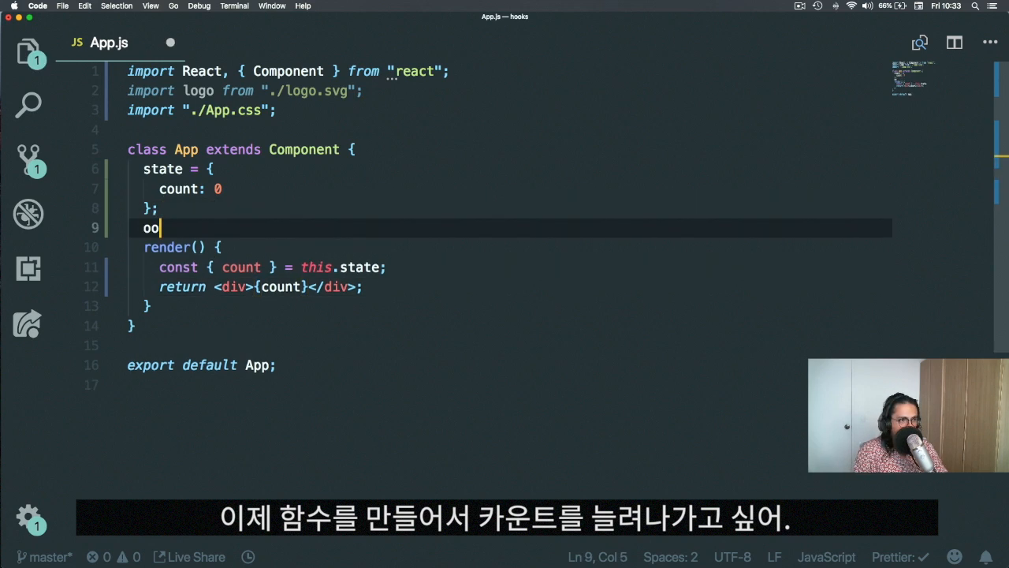
pyautogui.write('incr')
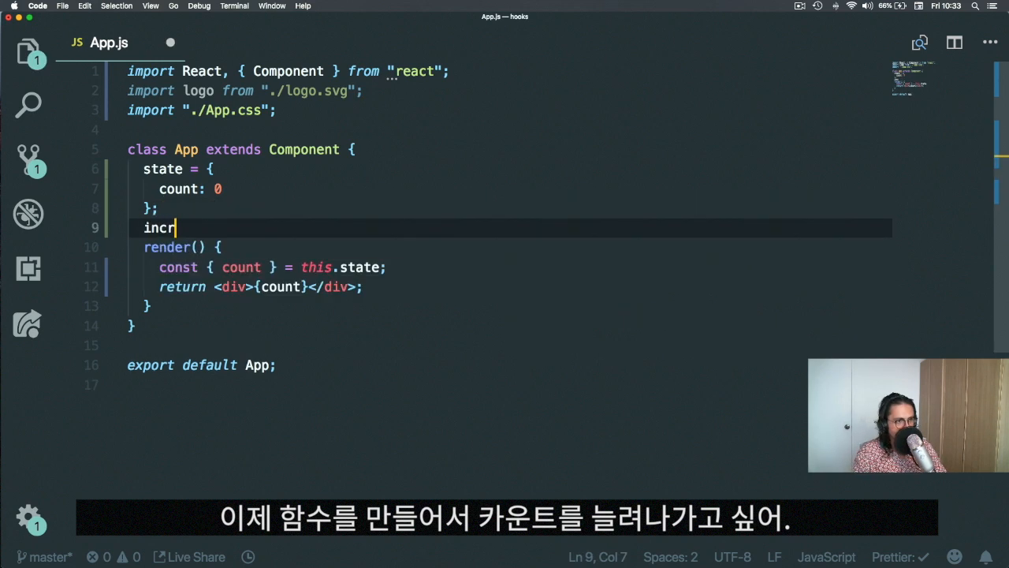
pyautogui.write('ement = ()')
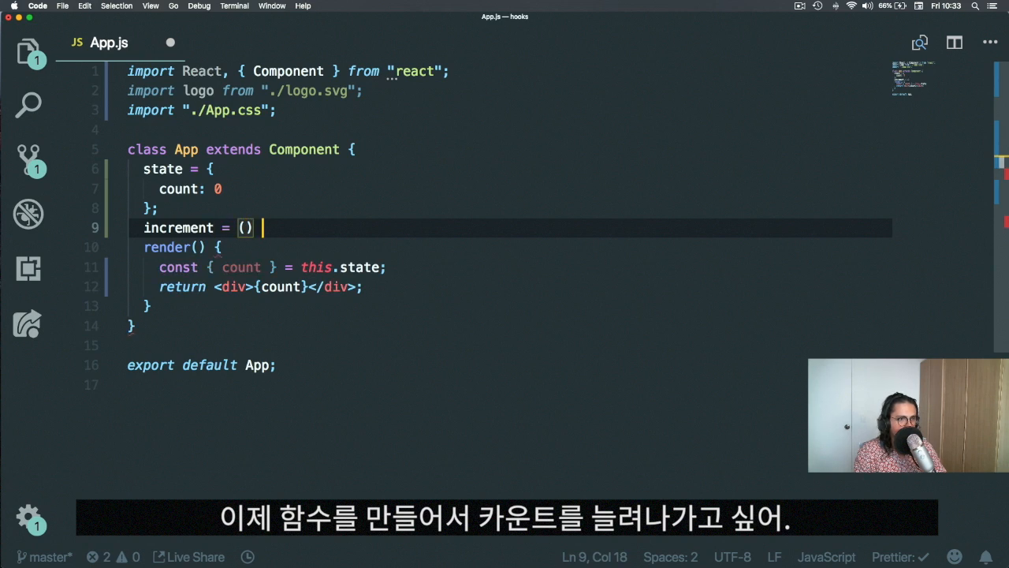
pyautogui.write('=> {')
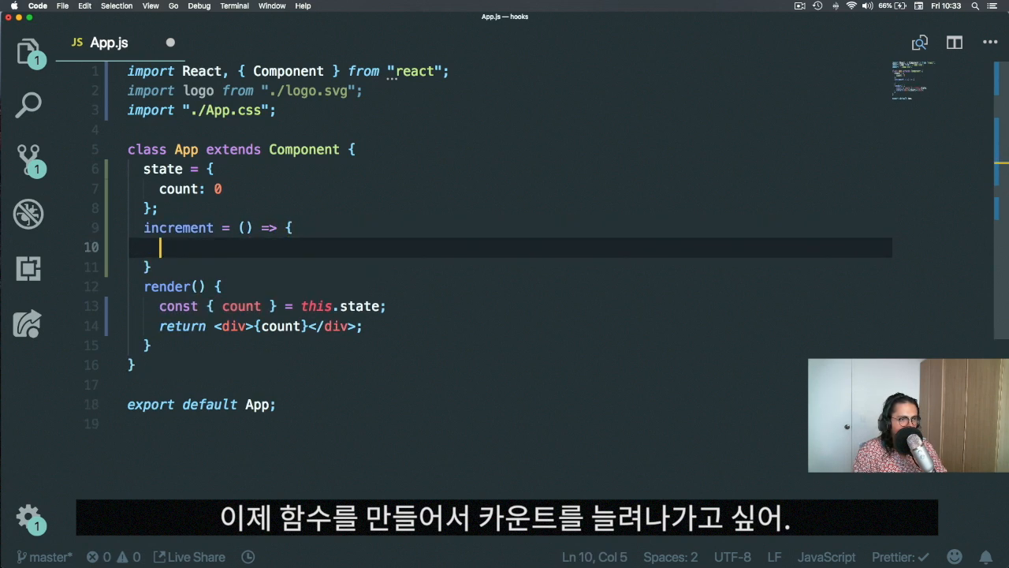
pyautogui.write('this.setState(current => {')
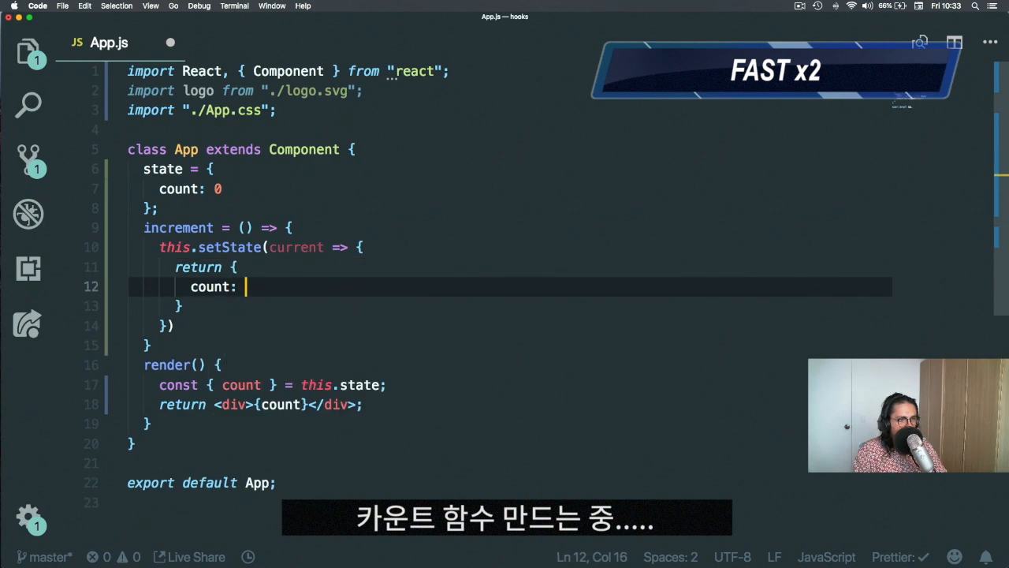
pyautogui.write('current + 1')
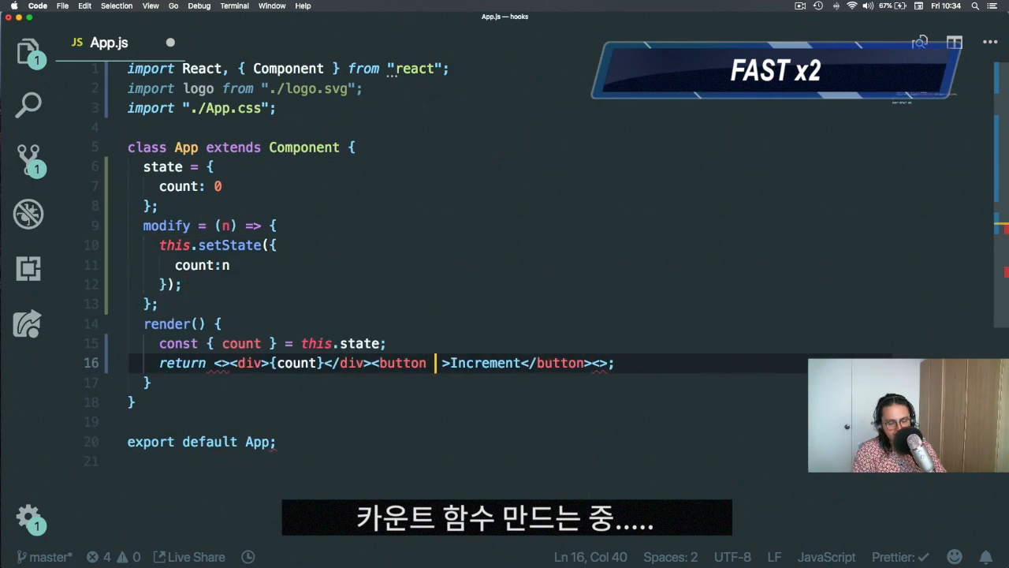
# Step: Add a button whose onClick calls modify(count + 1)
pyautogui.write('onClick={() => }')
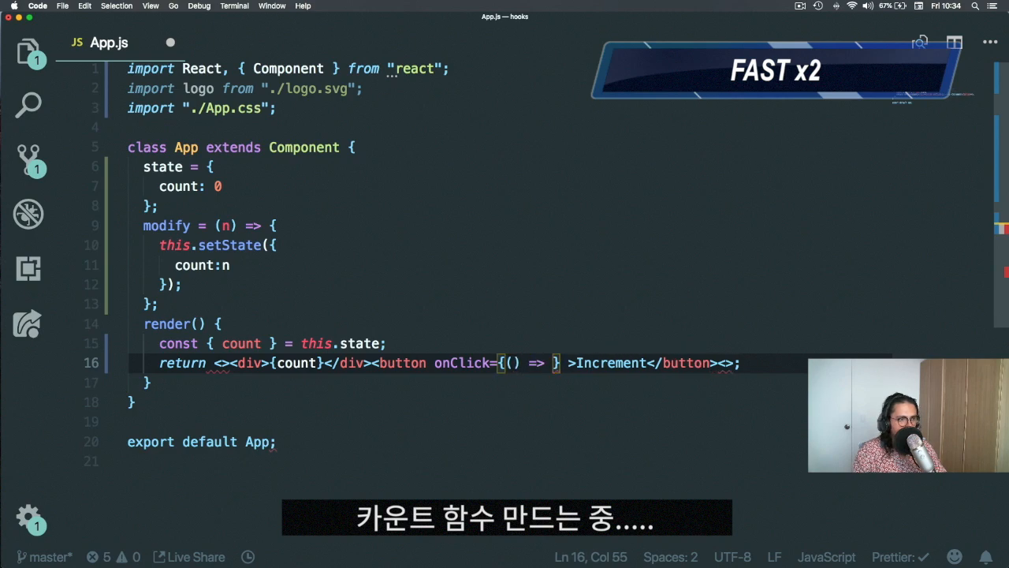
pyautogui.write('modify(count')
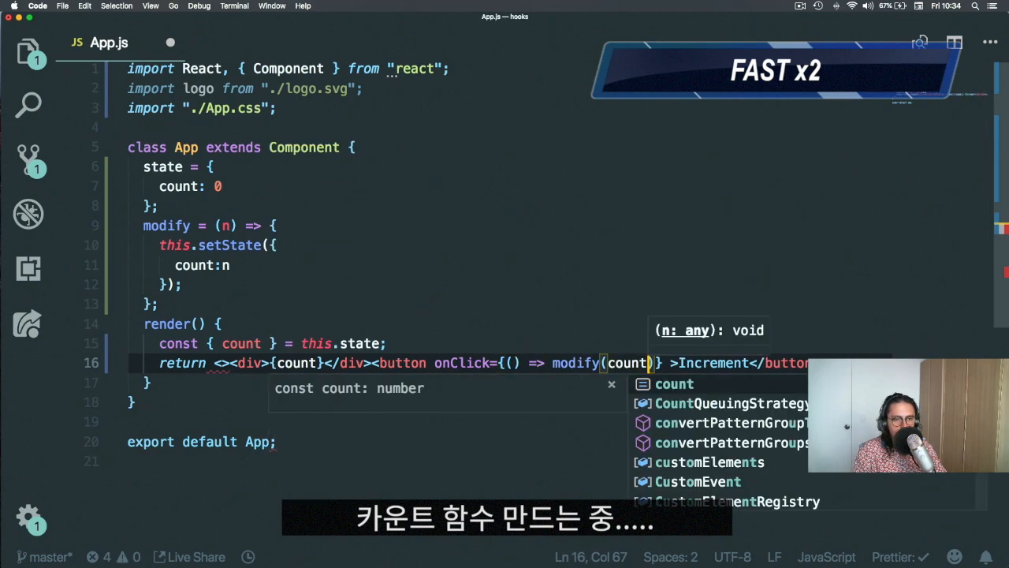
pyautogui.write('+ 1)')
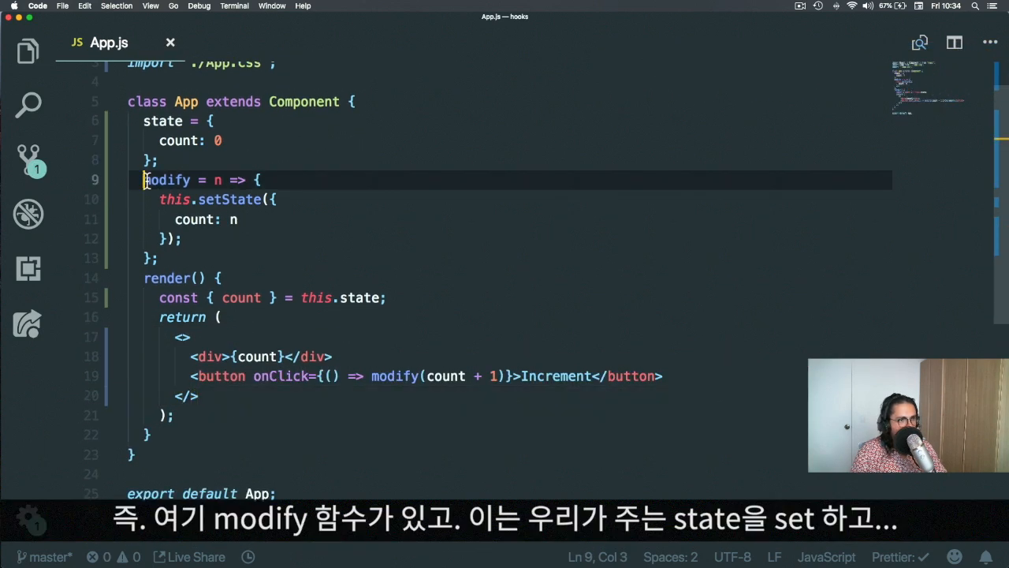
# Step: Prefix the handler with this.modify(count + 1) and test the Increment button in the browser
pyautogui.moveTo(145, 180); pyautogui.dragTo(158, 258)
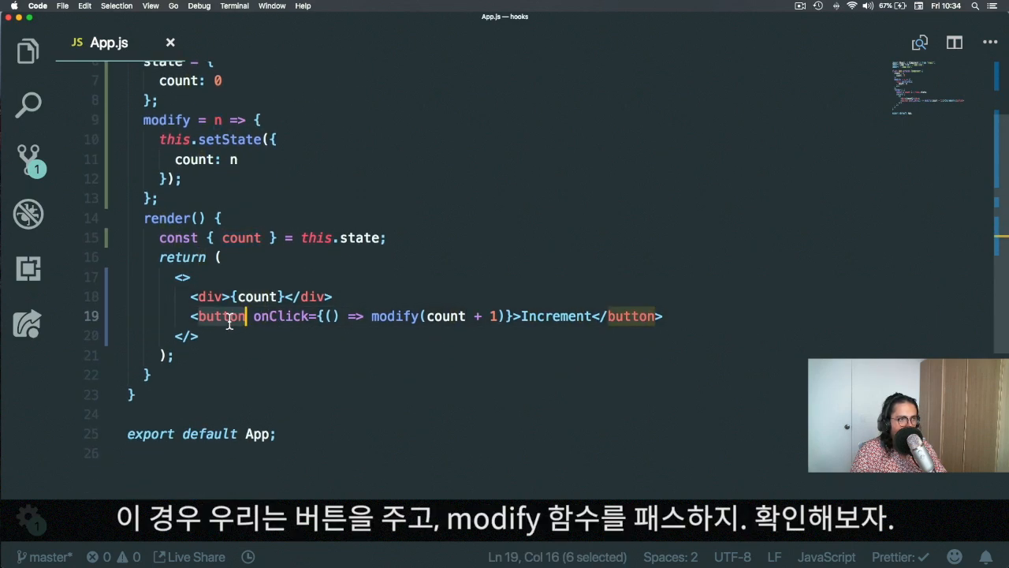
pyautogui.click(369, 315)
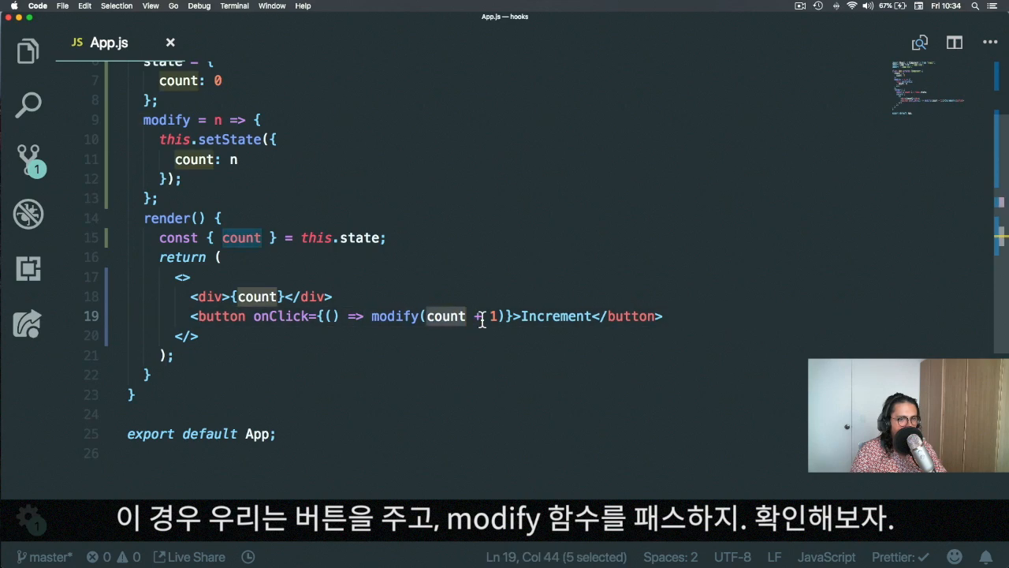
pyautogui.click(356, 25)
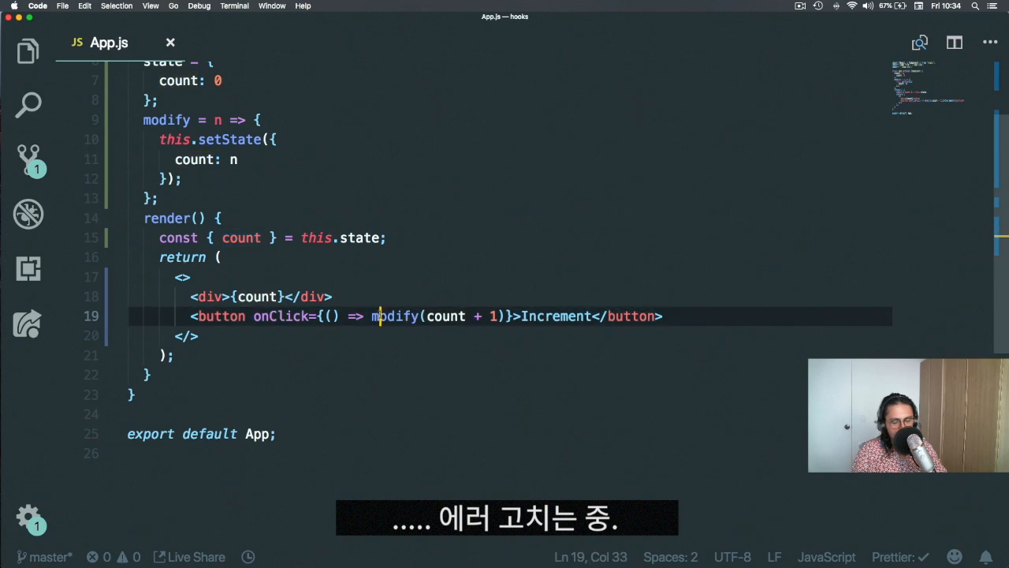
pyautogui.write('this.')
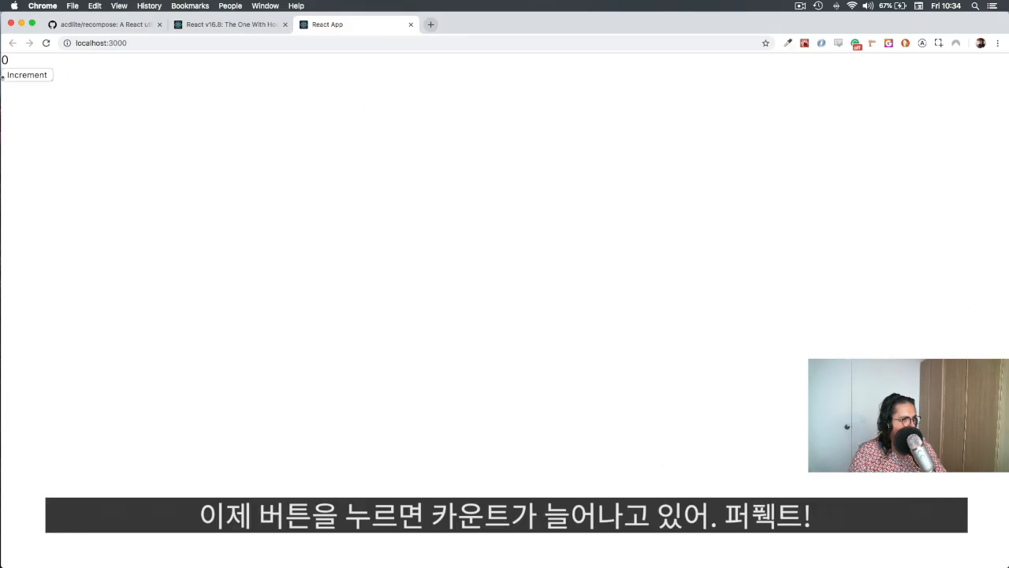
pyautogui.click(27, 74)
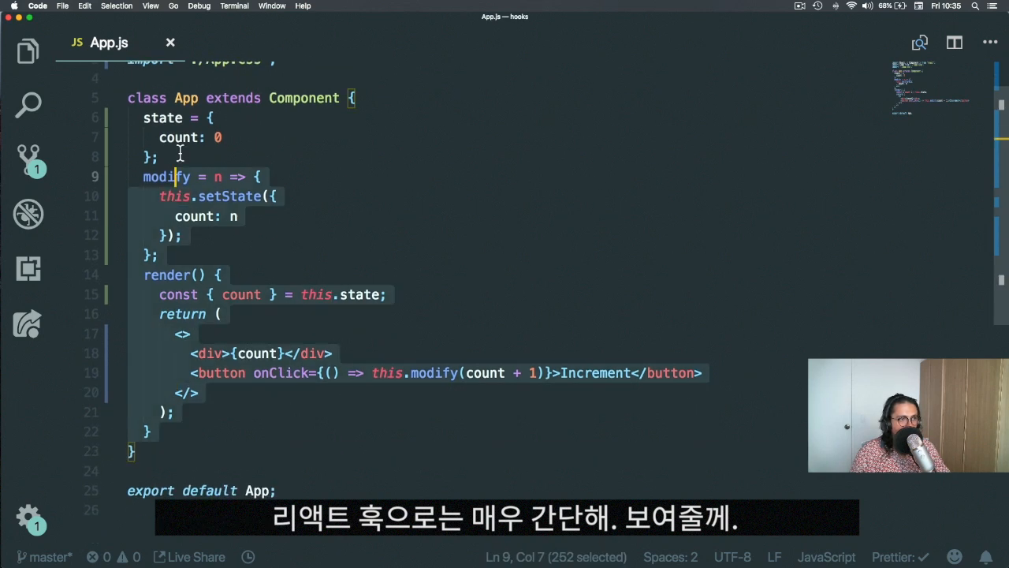
# Step: Rewrite App as an arrow function, import useState and declare const [count, setCount] = useState(0)
pyautogui.write('const')
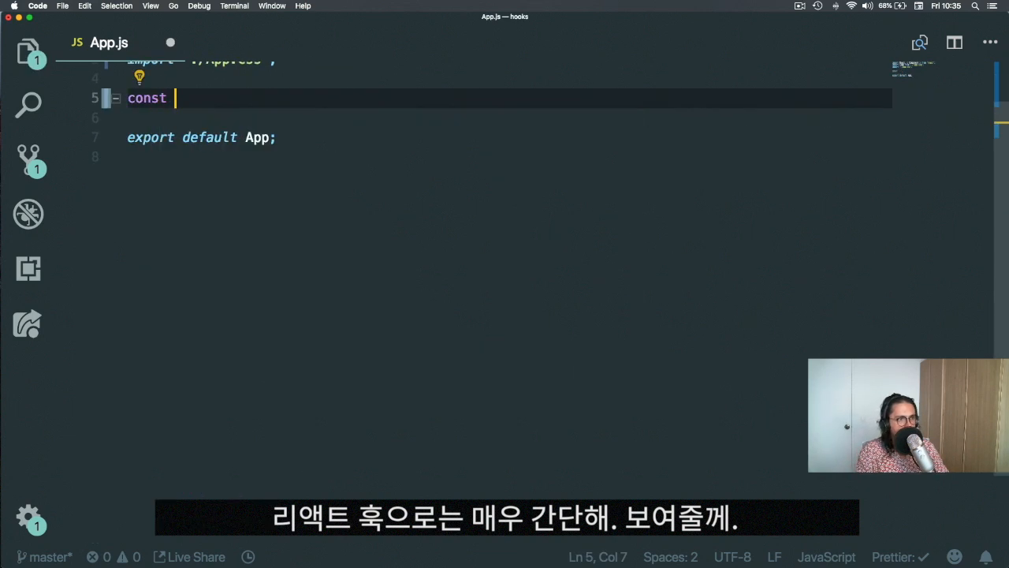
pyautogui.write('App = () => {')
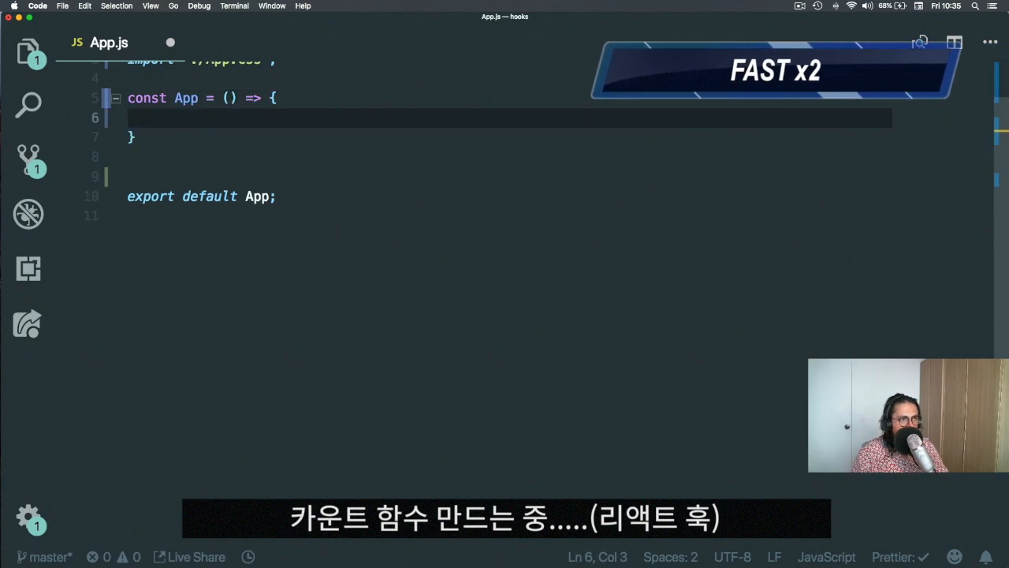
pyautogui.write('u')
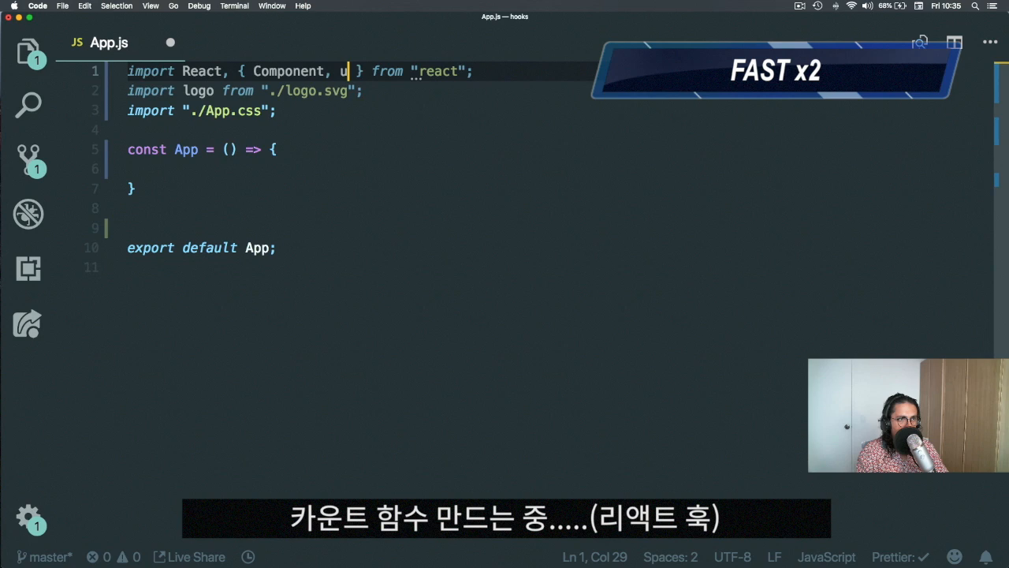
pyautogui.write('seState')
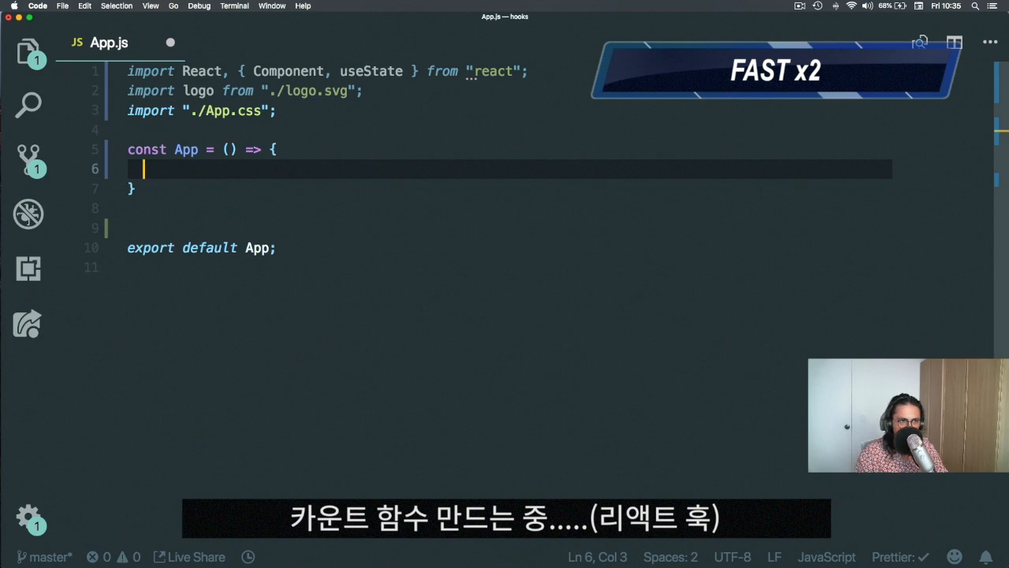
pyautogui.write('const')
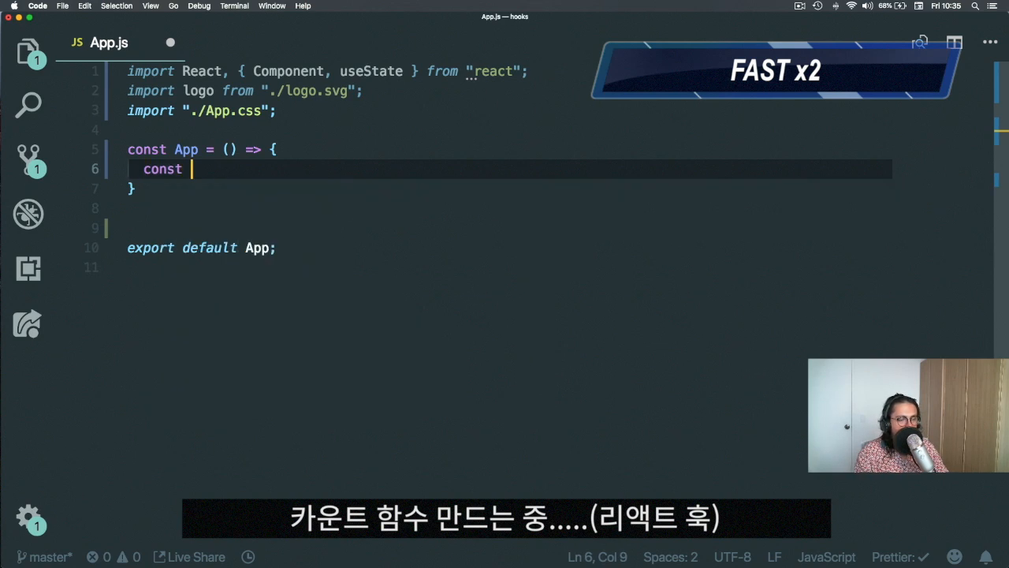
pyautogui.write('[]')
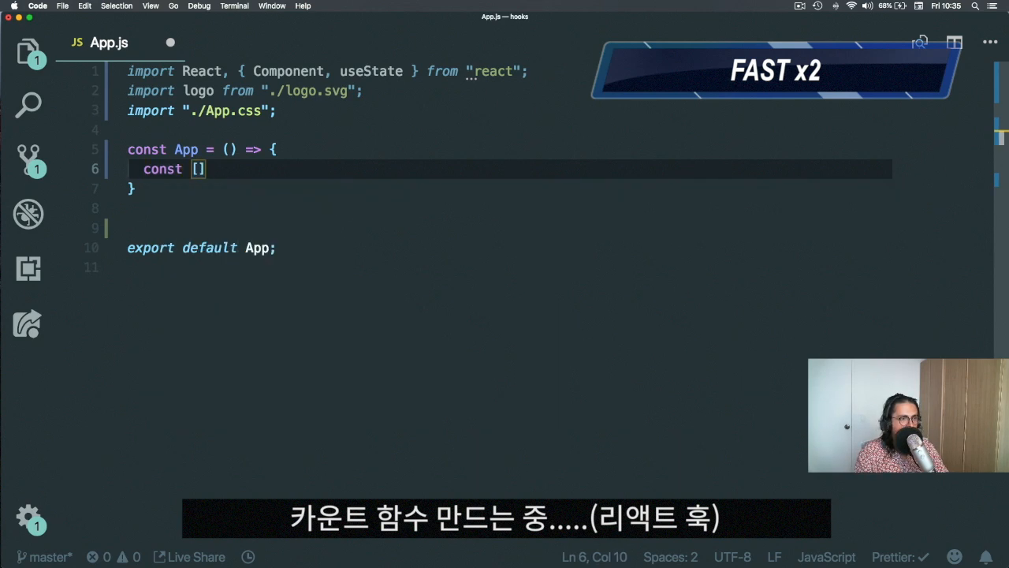
pyautogui.write('count, set')
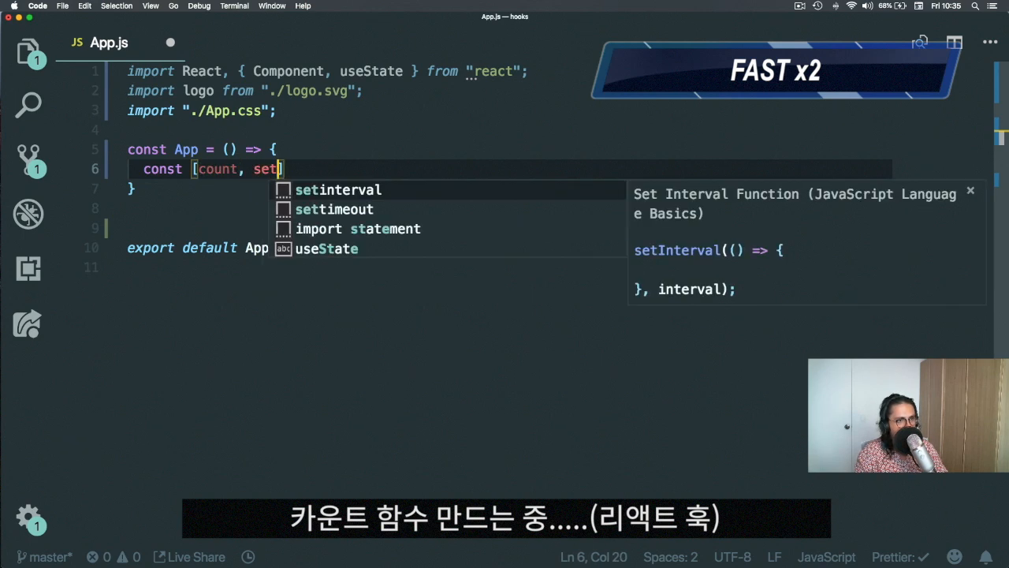
pyautogui.write('Count] = useState(0);')
pyautogui.write('return')
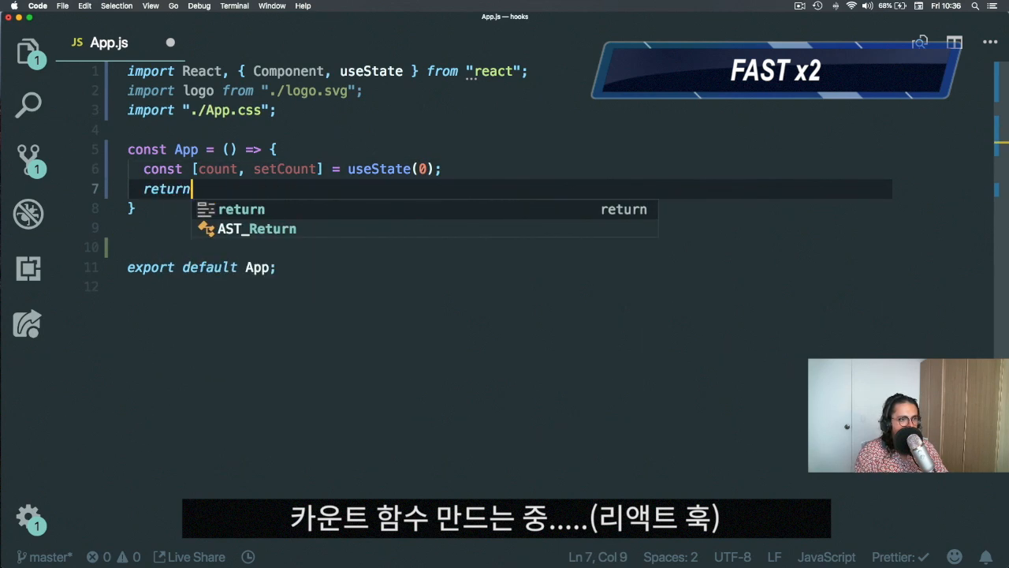
# Step: Return a fragment showing {count} with an Increment button calling setCount(count + 1)
pyautogui.write('{')
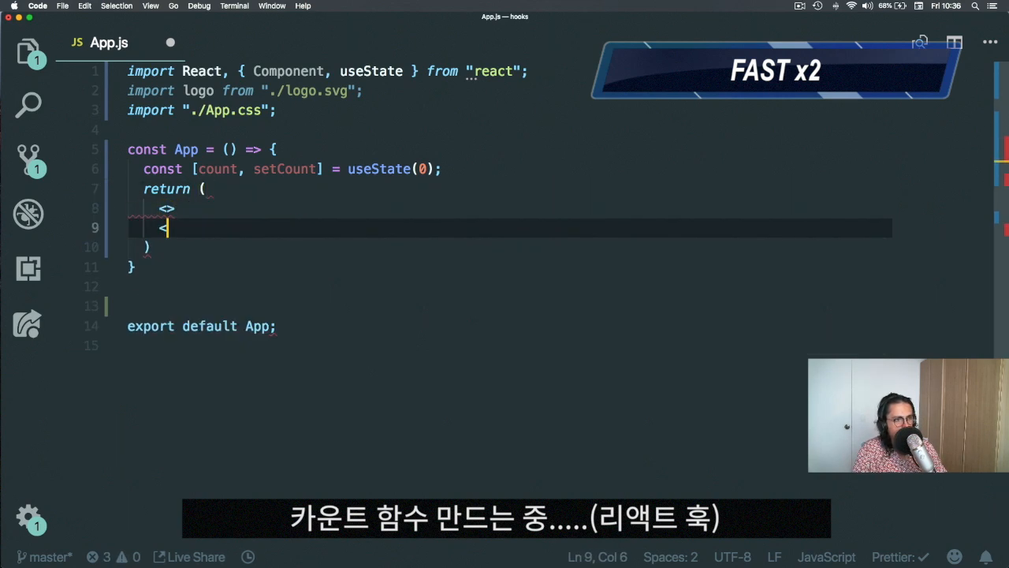
pyautogui.write('{count')
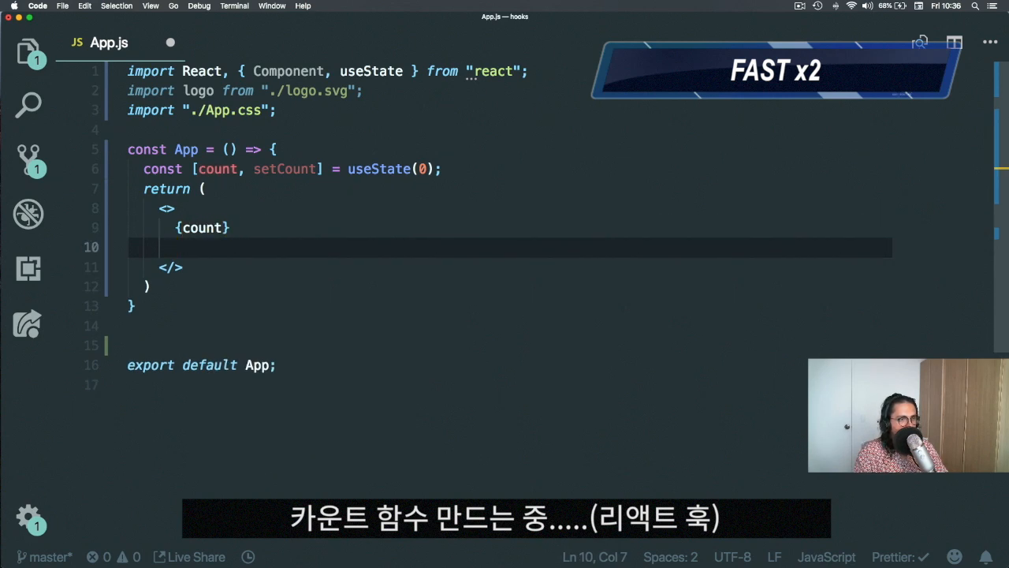
pyautogui.write('<button onClick={}></button>')
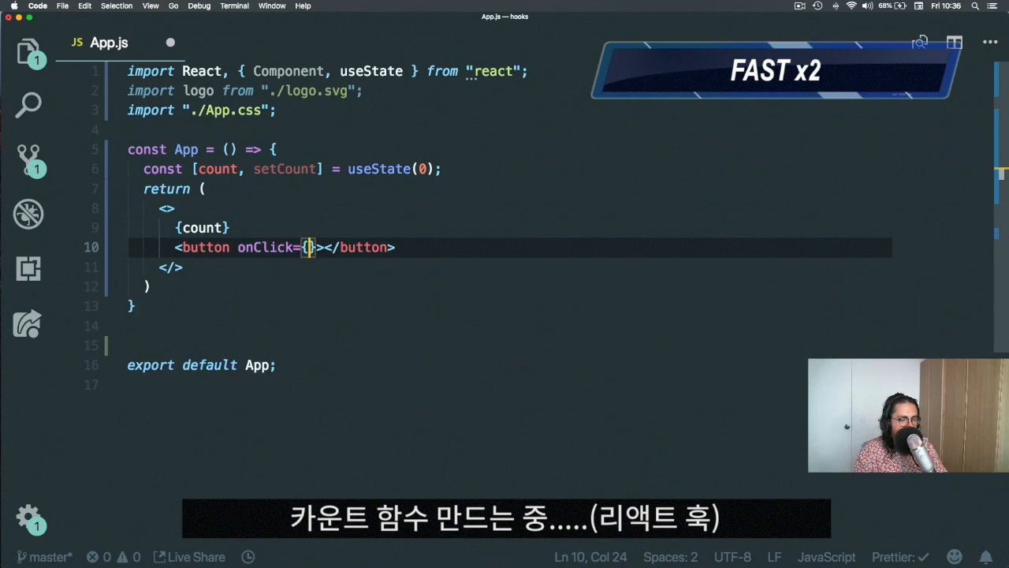
pyautogui.write('() => setCount(count + 1')
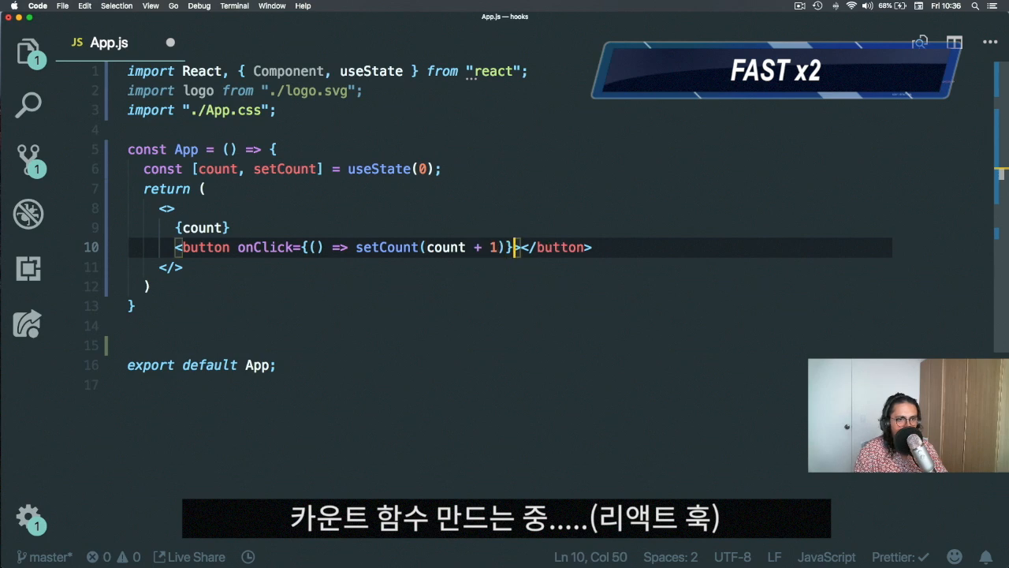
pyautogui.write('Increment')
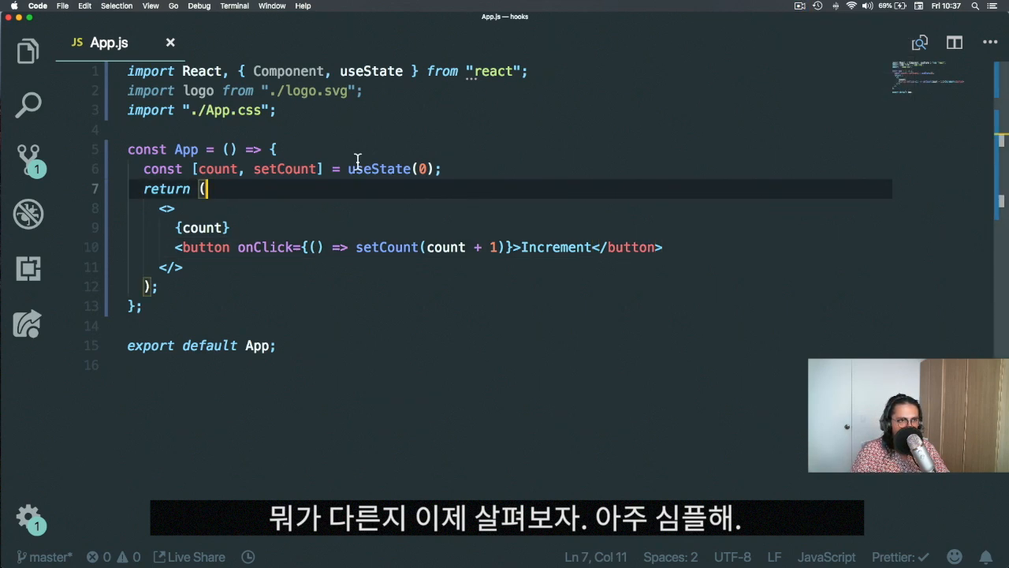
# Step: Highlight useState and setCount to explain the returned value/setter array
pyautogui.doubleClick(378, 169)
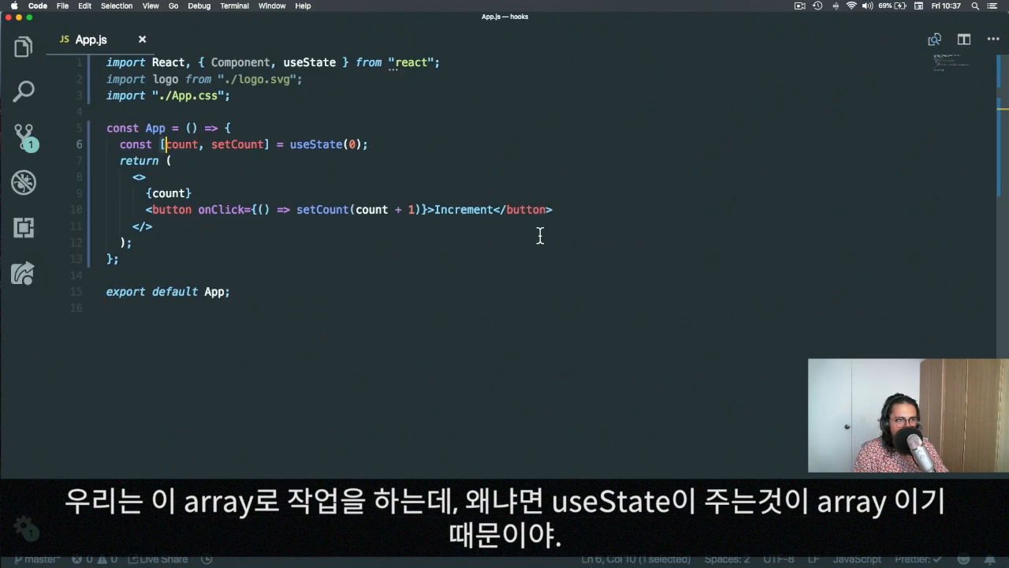
pyautogui.moveTo(238, 144)
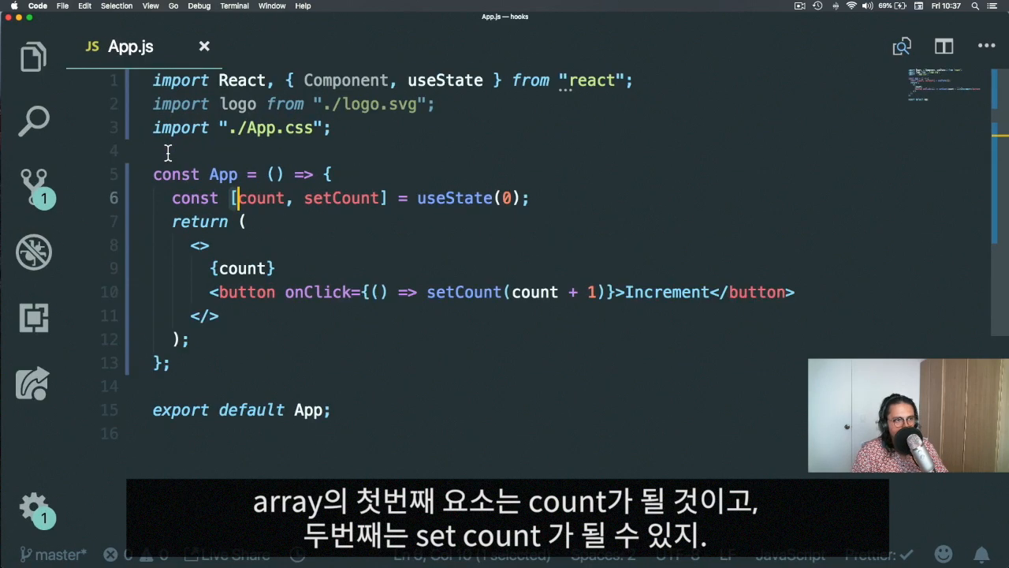
pyautogui.doubleClick(341, 198)
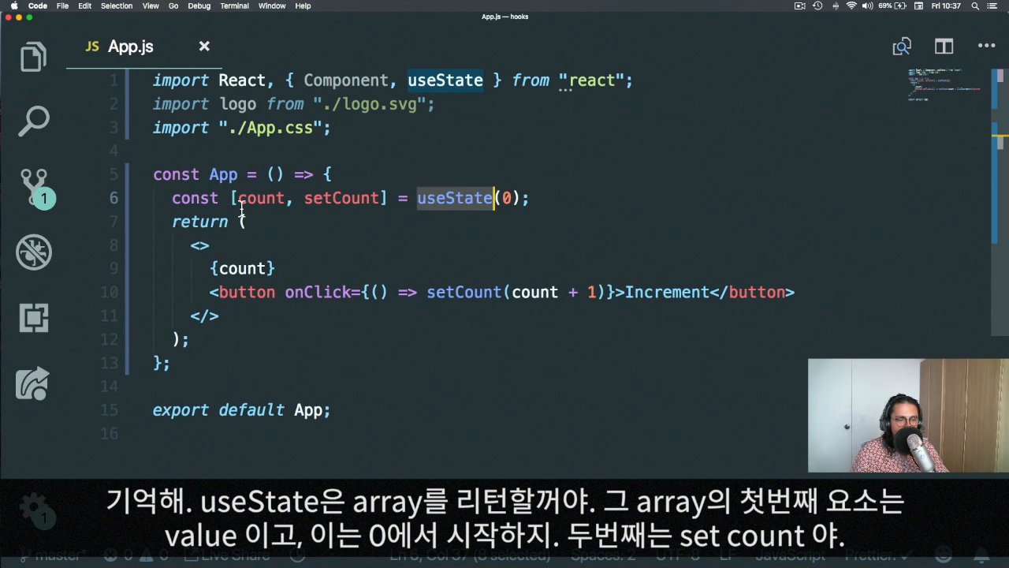
pyautogui.moveTo(262, 198)
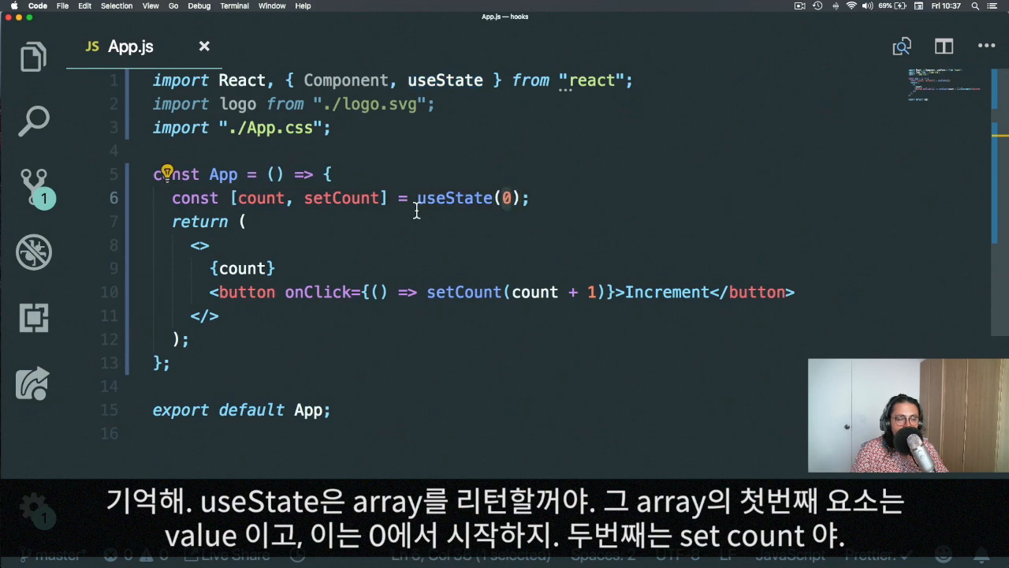
# Step: Rename count to potato and setCount to kimchi with multi-cursor edits
pyautogui.doubleClick(341, 199)
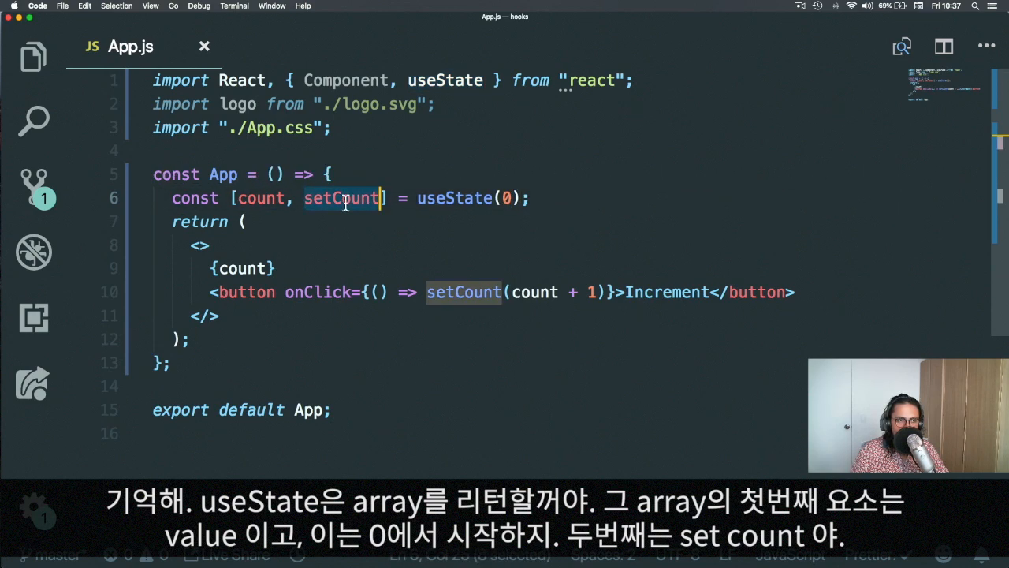
pyautogui.write('potato')
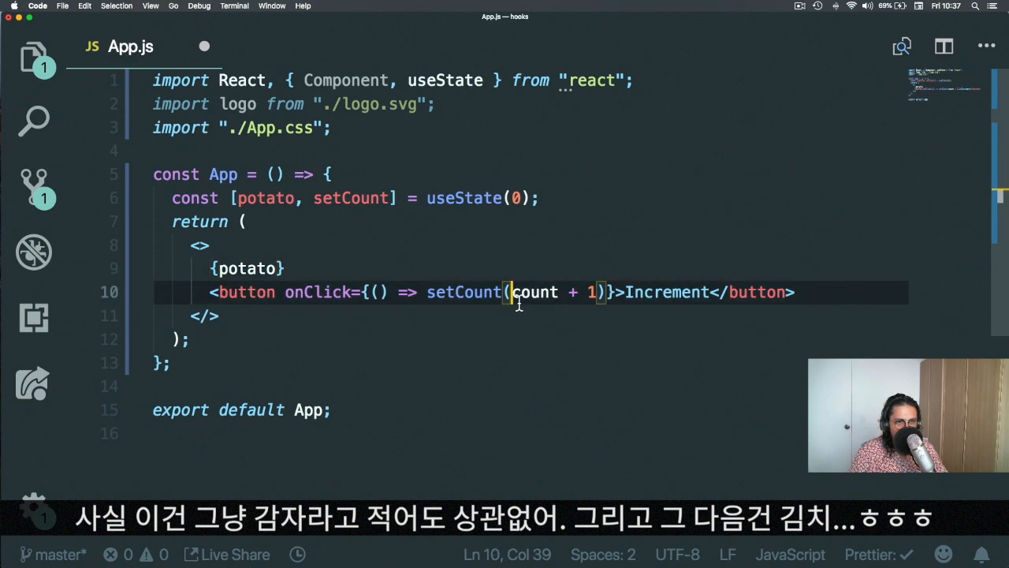
pyautogui.write('potato')
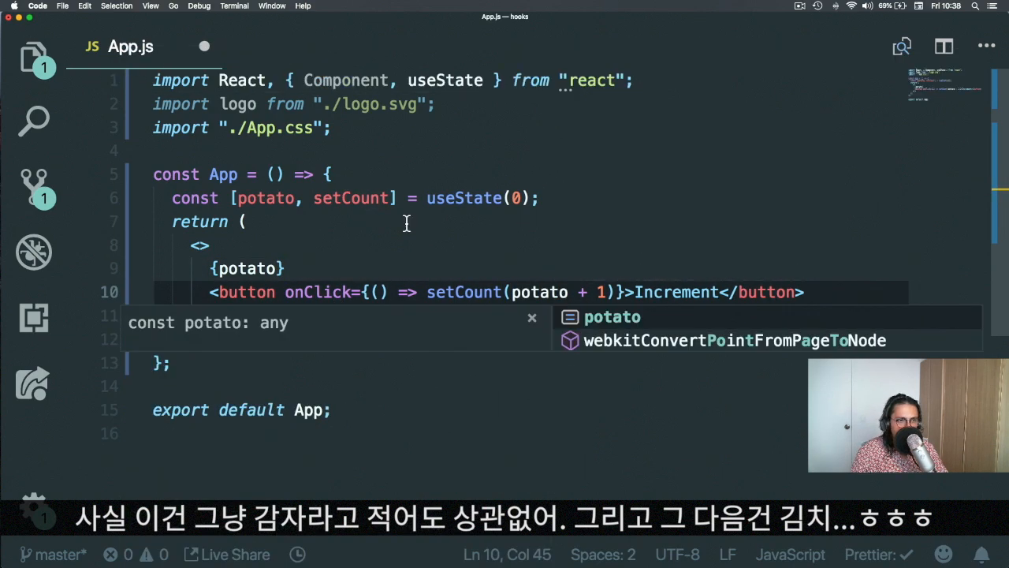
pyautogui.write('K')
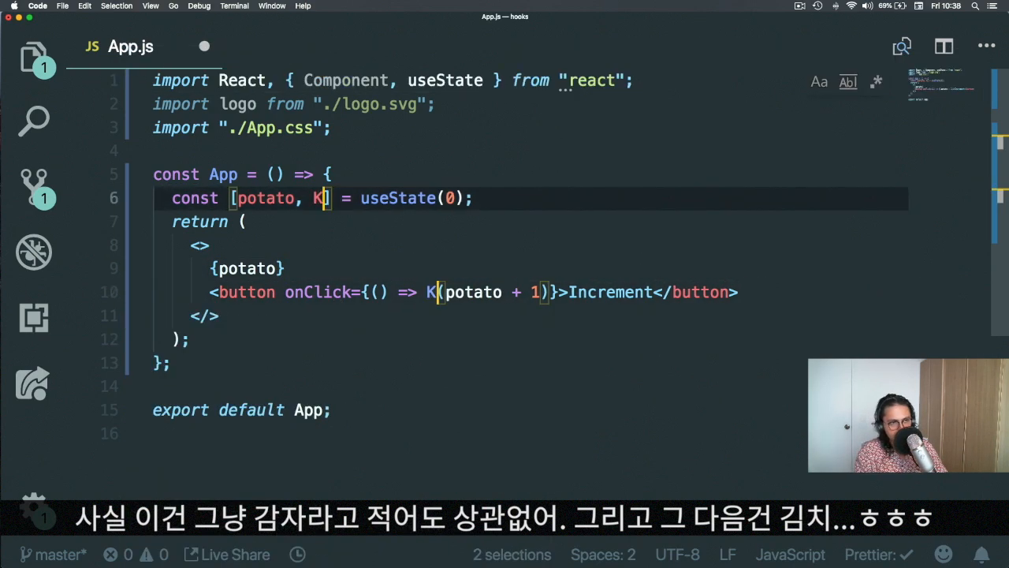
pyautogui.write('imChi')
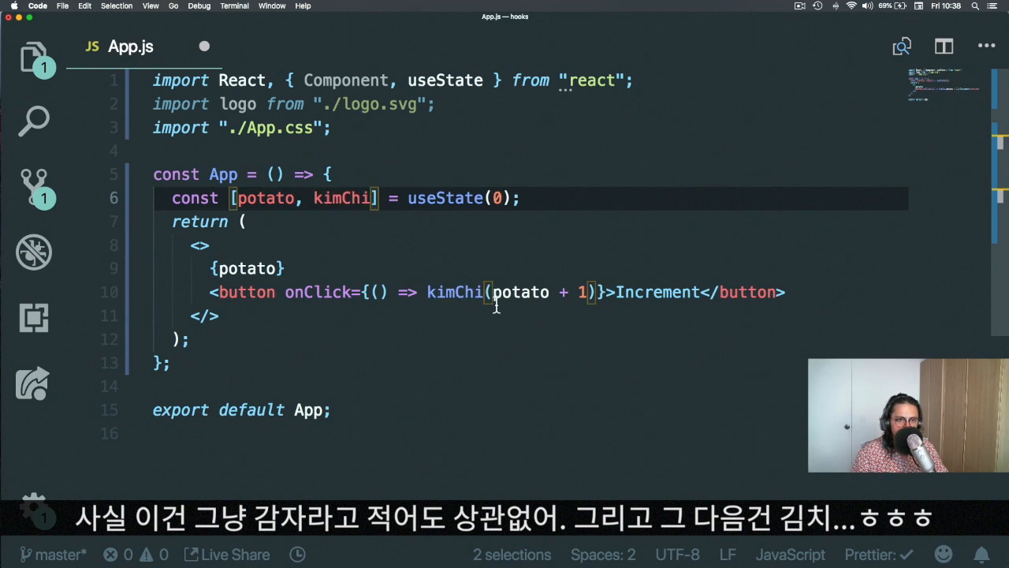
pyautogui.moveTo(454, 292)
pyautogui.write('c')
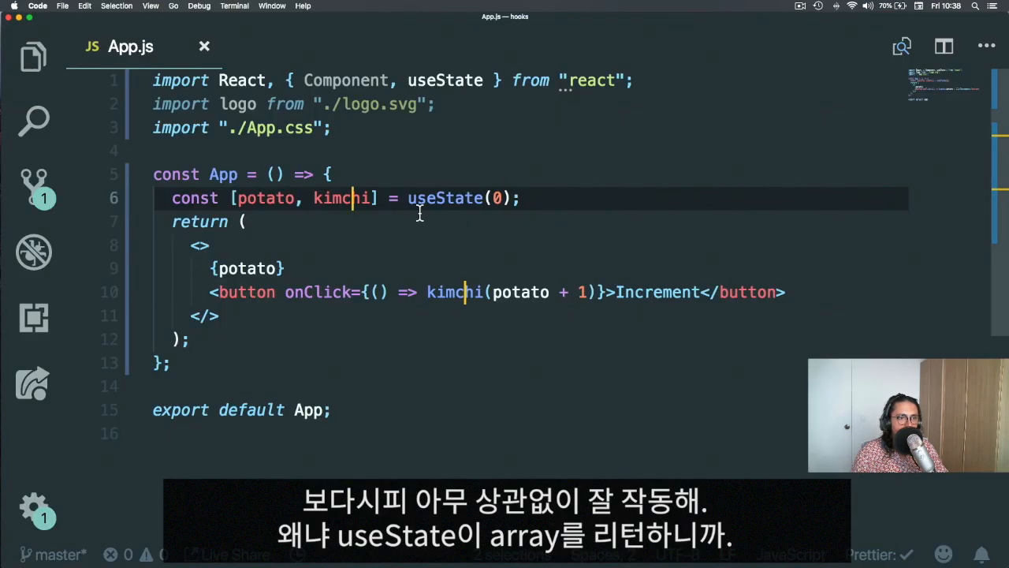
# Step: Highlight every use of potato and kimchi in the display and Increment handler
pyautogui.doubleClick(340, 199)
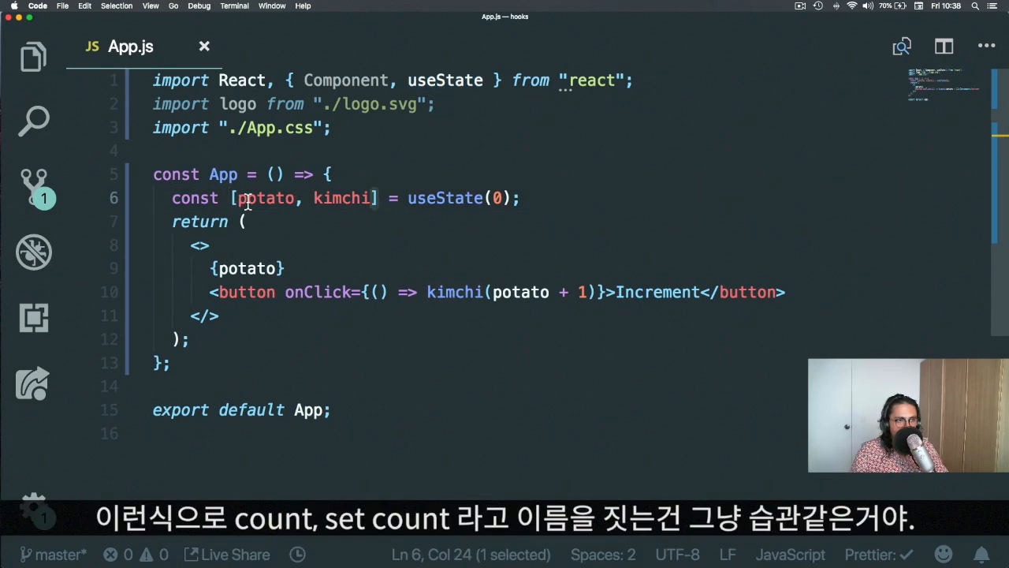
pyautogui.doubleClick(268, 199)
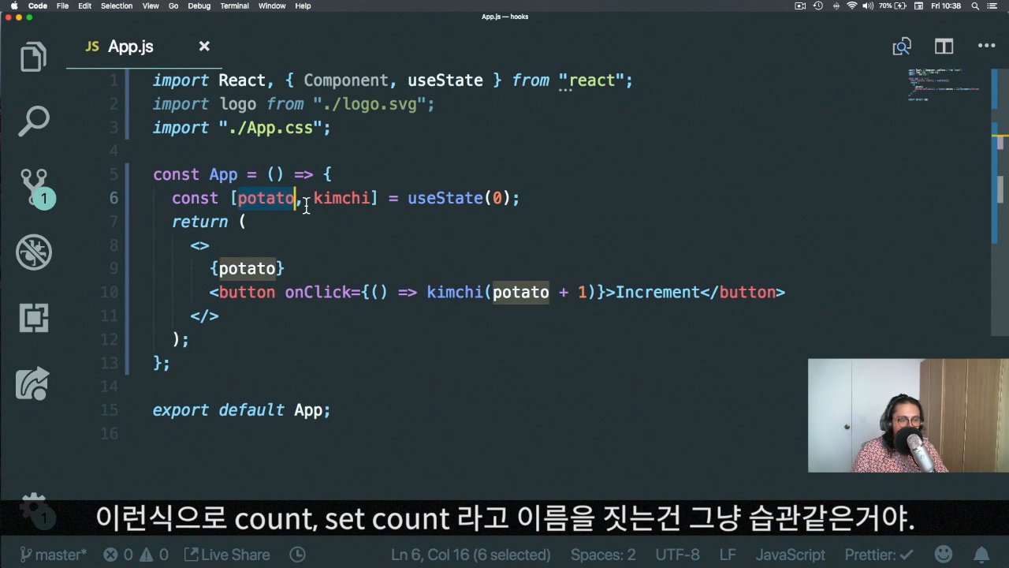
pyautogui.doubleClick(341, 198)
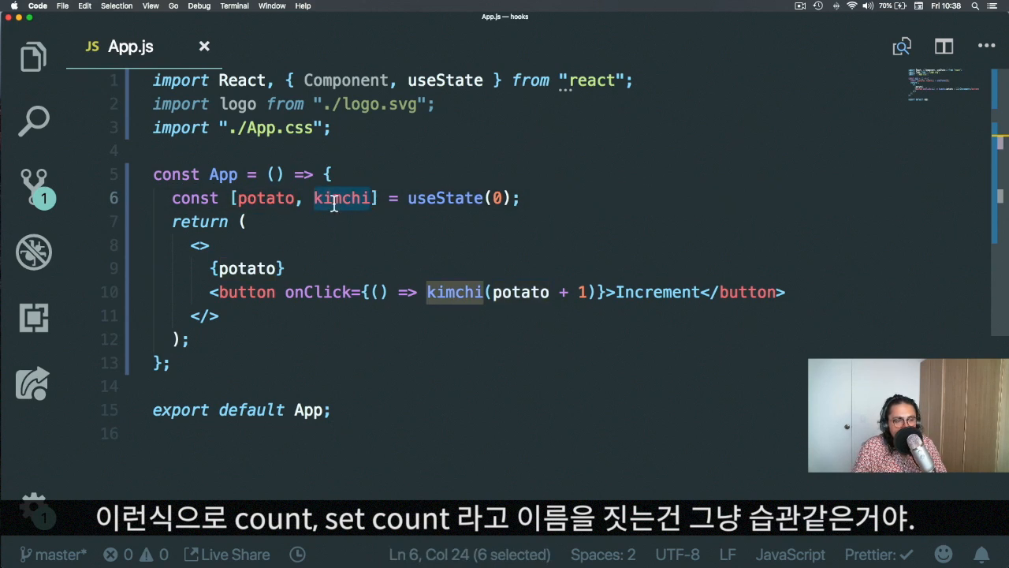
pyautogui.click(801, 7)
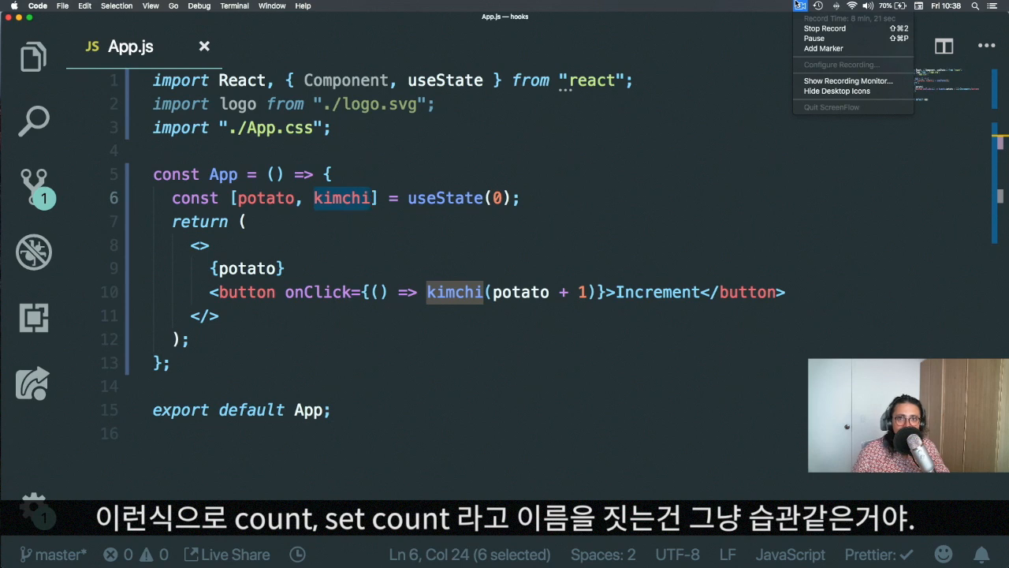
# Step: Rename potato back to count and kimchi back to setCount
pyautogui.click(420, 213)
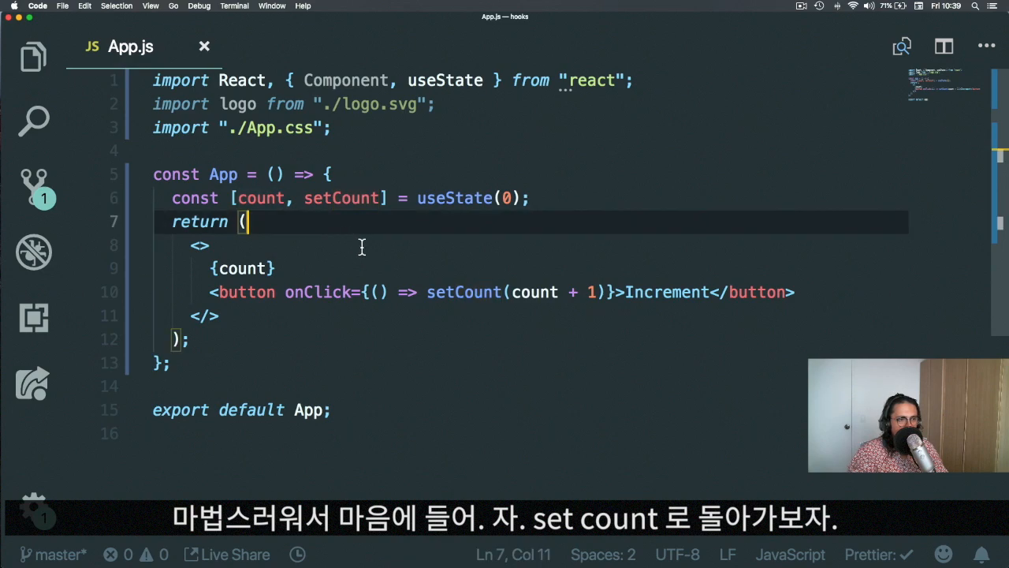
pyautogui.moveTo(781, 291)
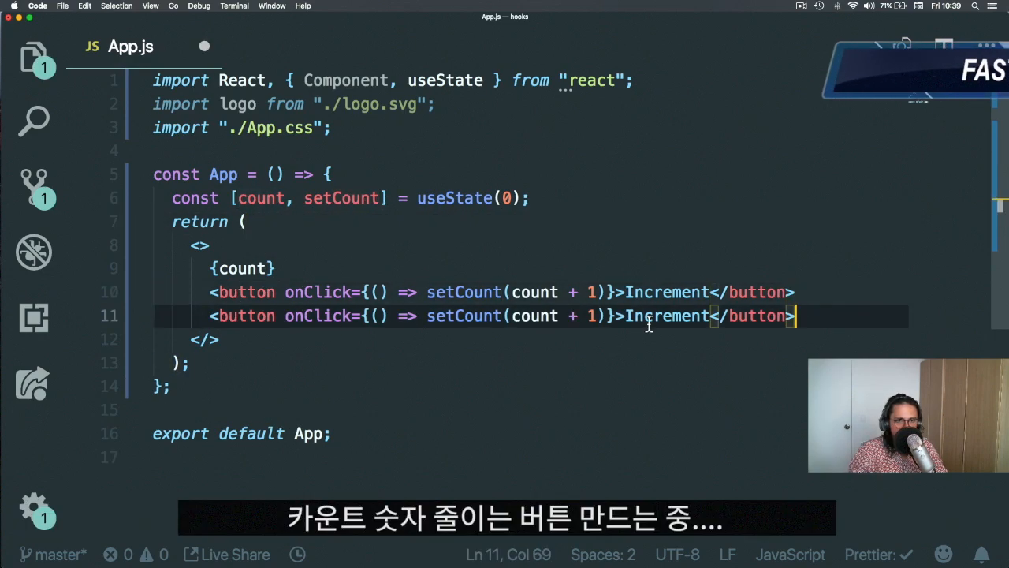
# Step: Add a Decrement button calling setCount(count - 1) and check both buttons in Chrome
pyautogui.write('Decrement')
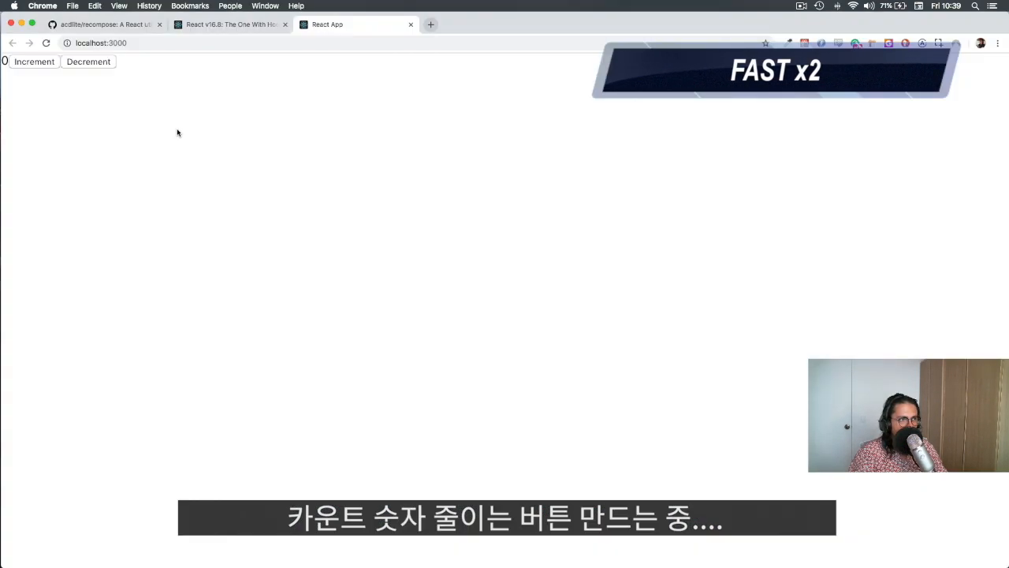
pyautogui.click(93, 62)
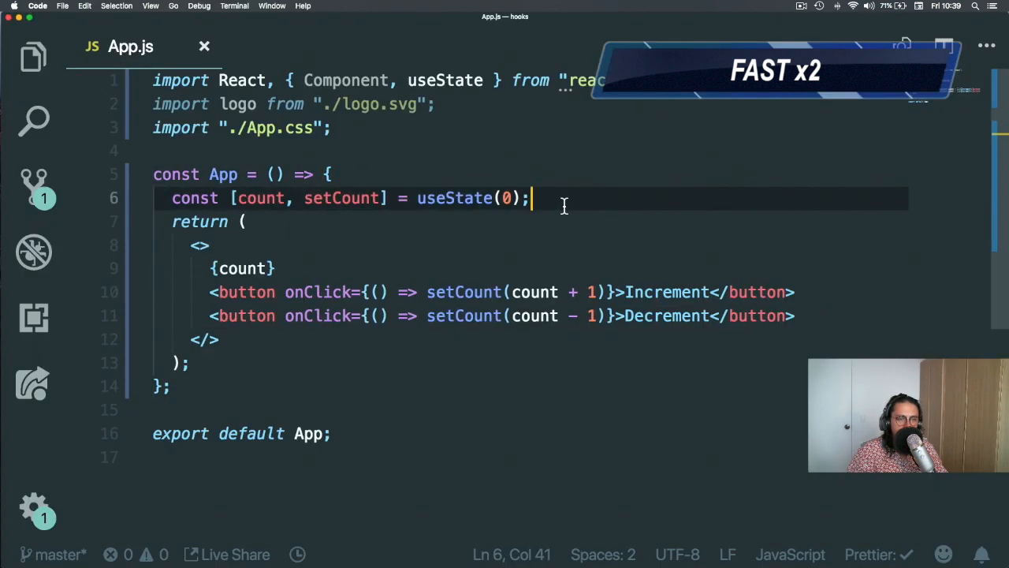
pyautogui.click(246, 221)
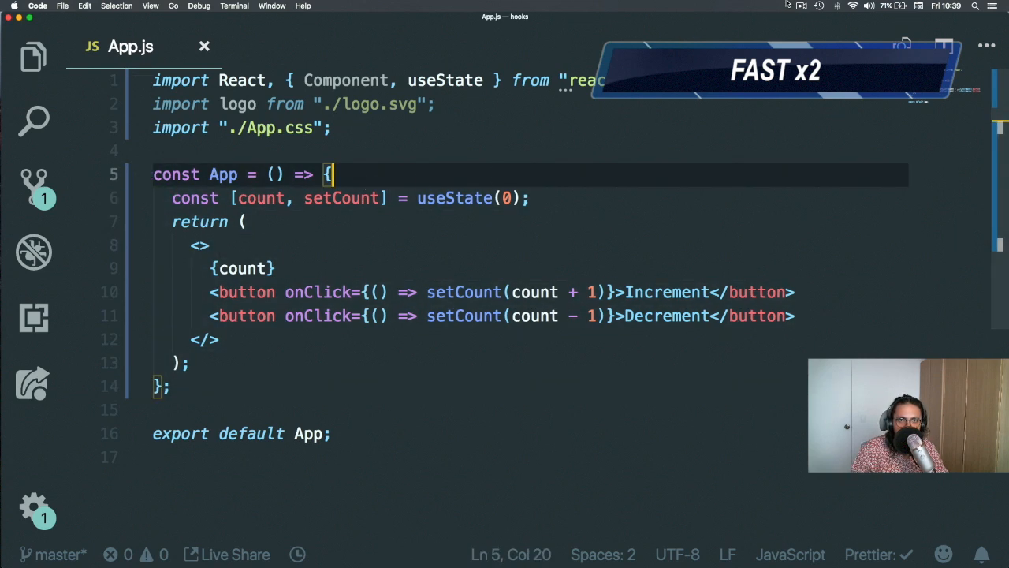
pyautogui.doubleClick(454, 198)
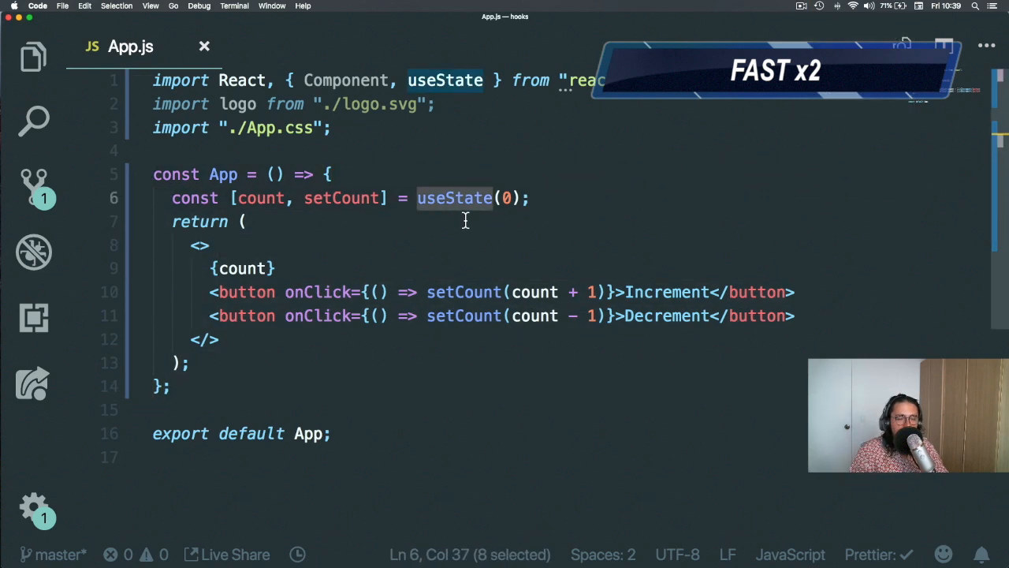
# Step: Add an input with placeholder "Email" and value={email} to the JSX
pyautogui.write('<input')
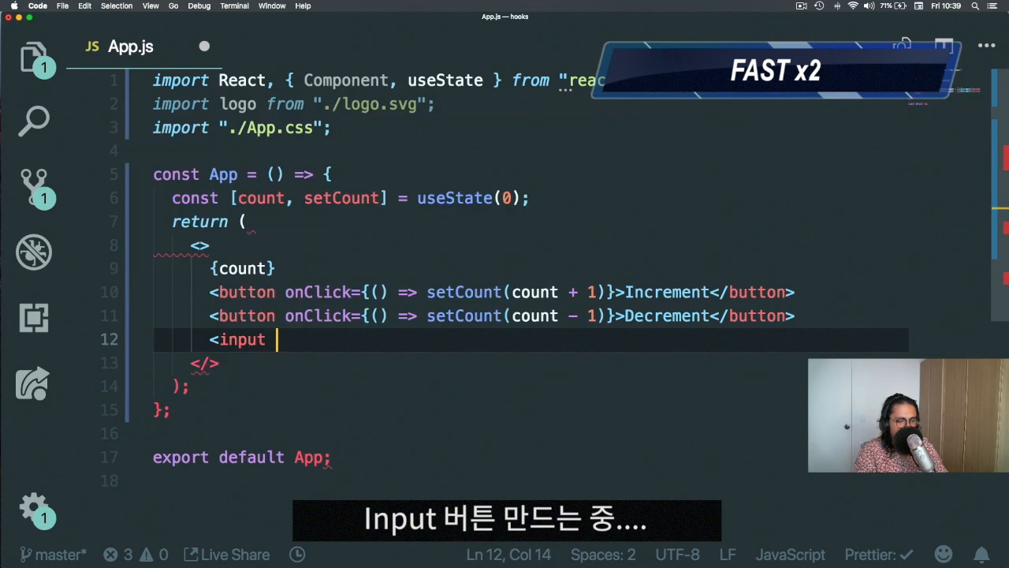
pyautogui.write('placeholder=""')
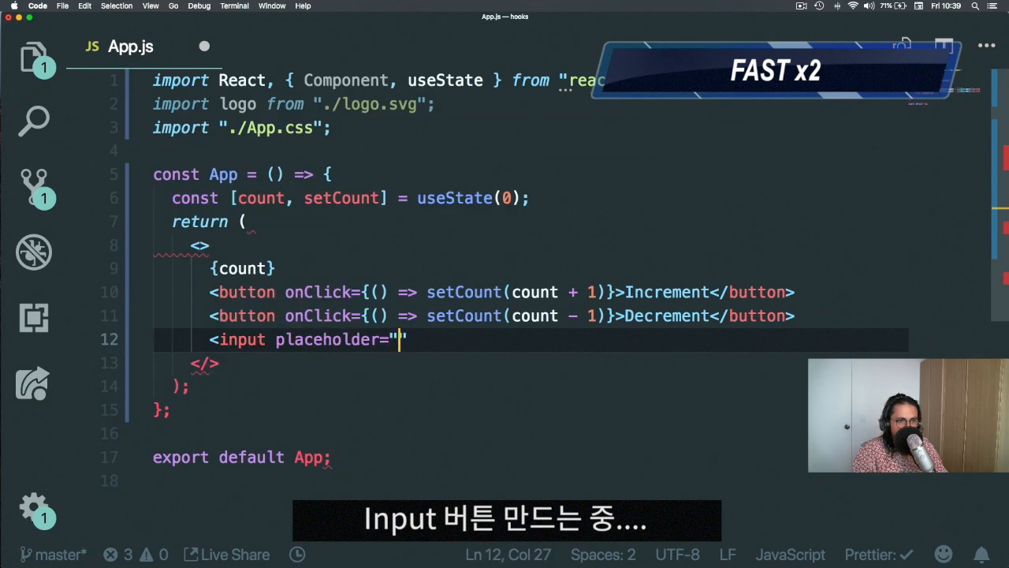
pyautogui.write('Email" valu')
pyautogui.write('const [')
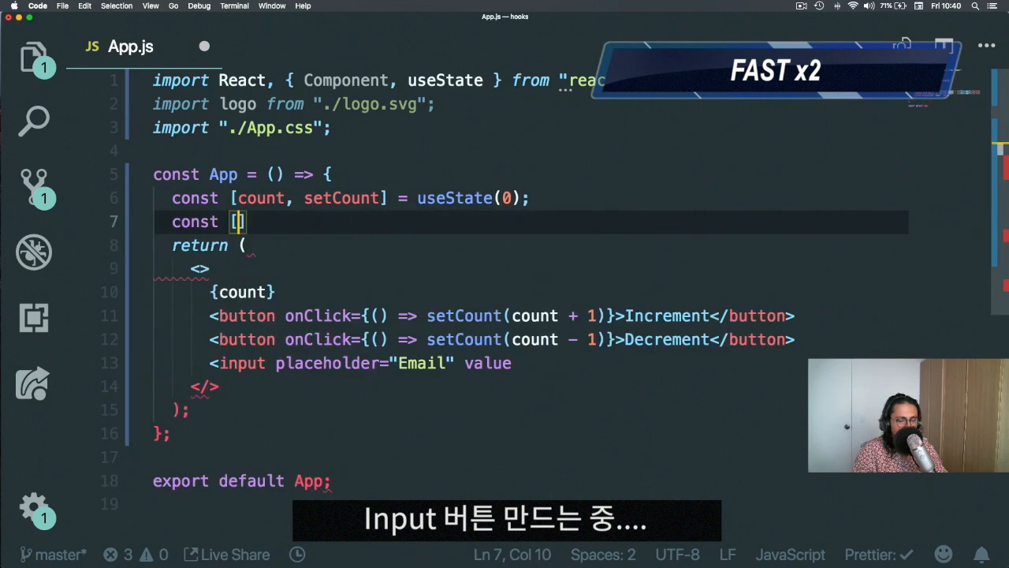
# Step: Declare const [email, setEmail] = useState("") and try the Email input in Chrome
pyautogui.write('email, s')
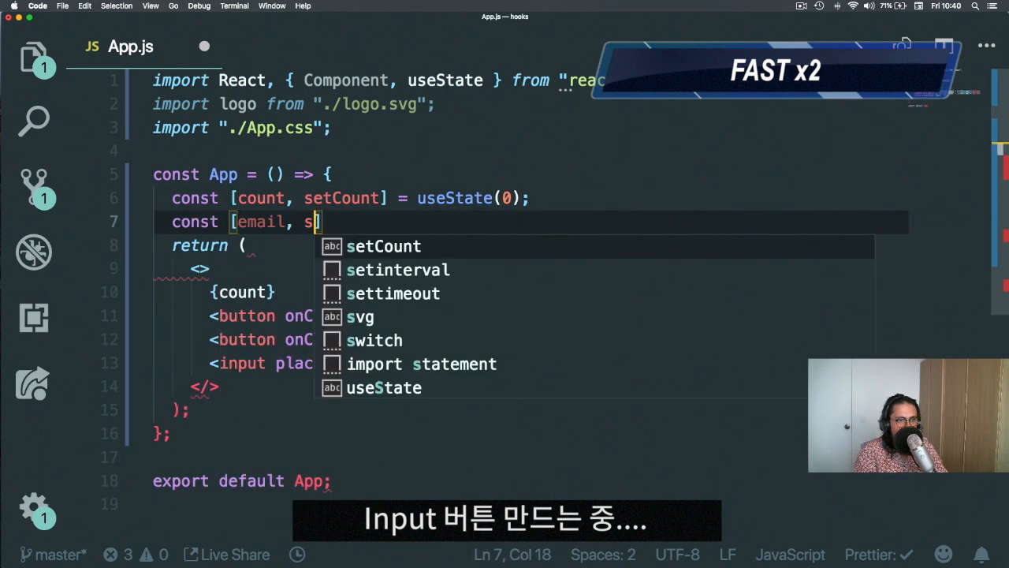
pyautogui.write('etEmail] = useState(""')
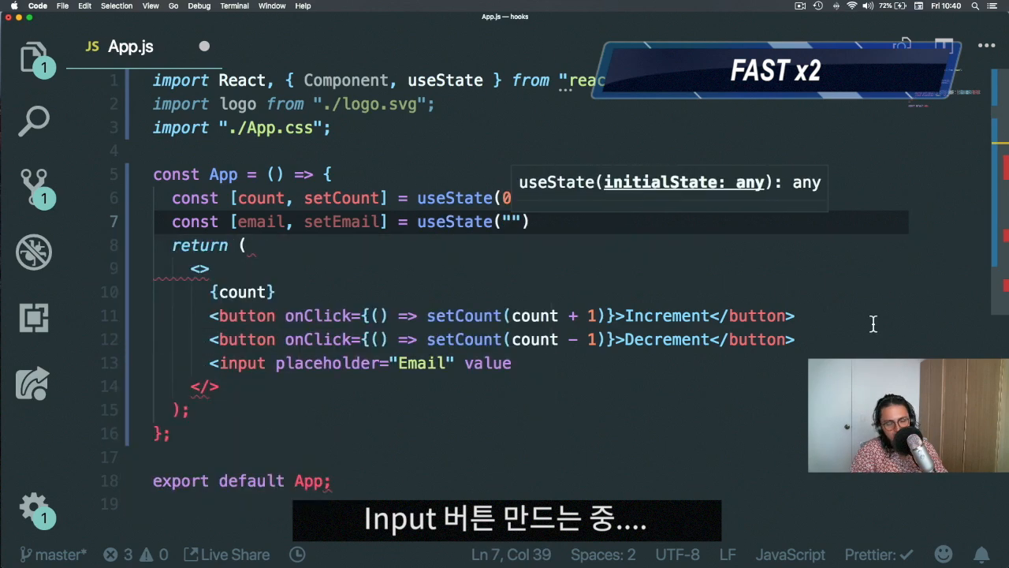
pyautogui.write(');')
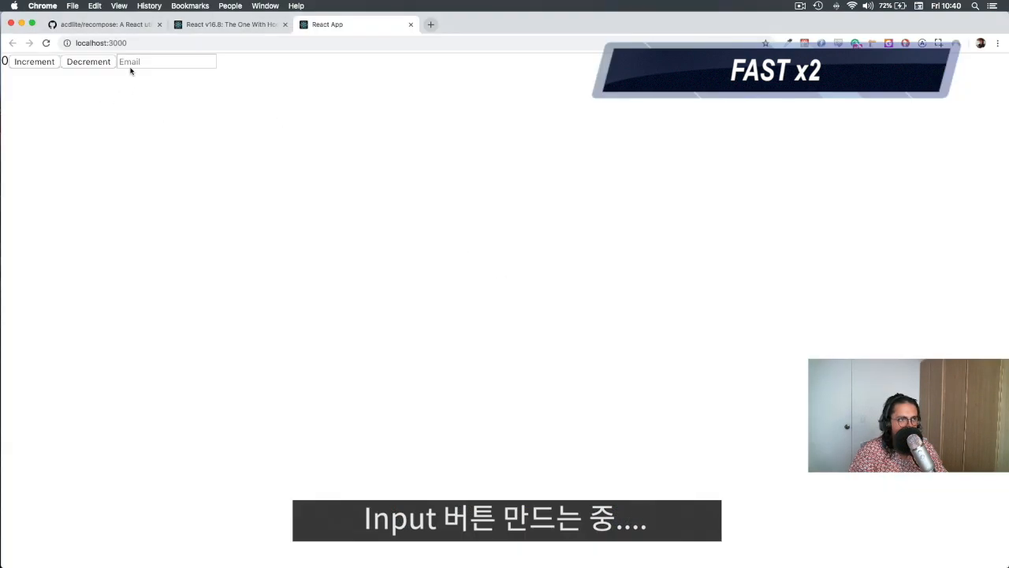
pyautogui.click(166, 61)
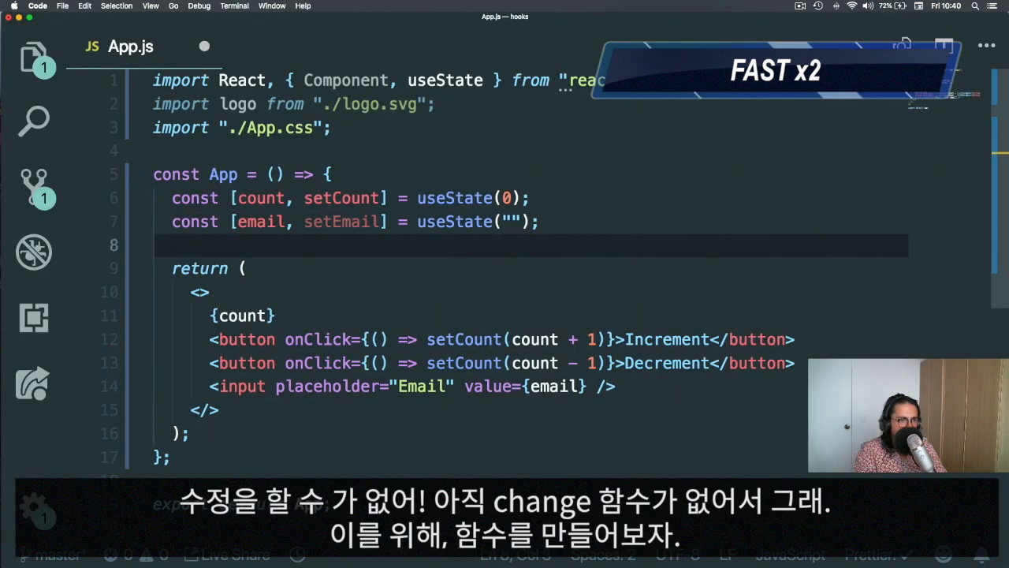
# Step: Write the updateEmail arrow function destructuring target.value and calling setEmail(value)
pyautogui.write('const updateEmail = e')
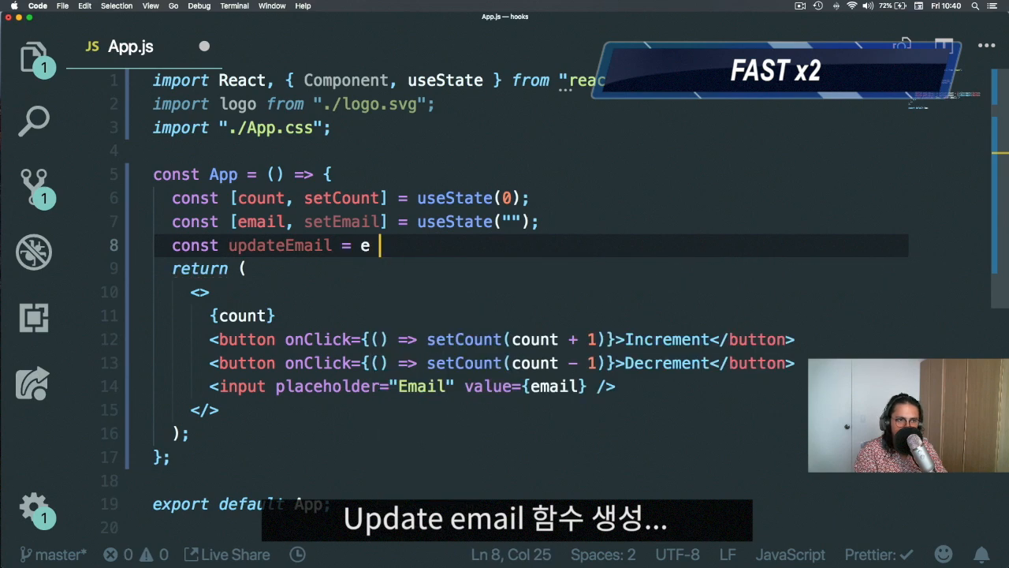
pyautogui.write('> {')
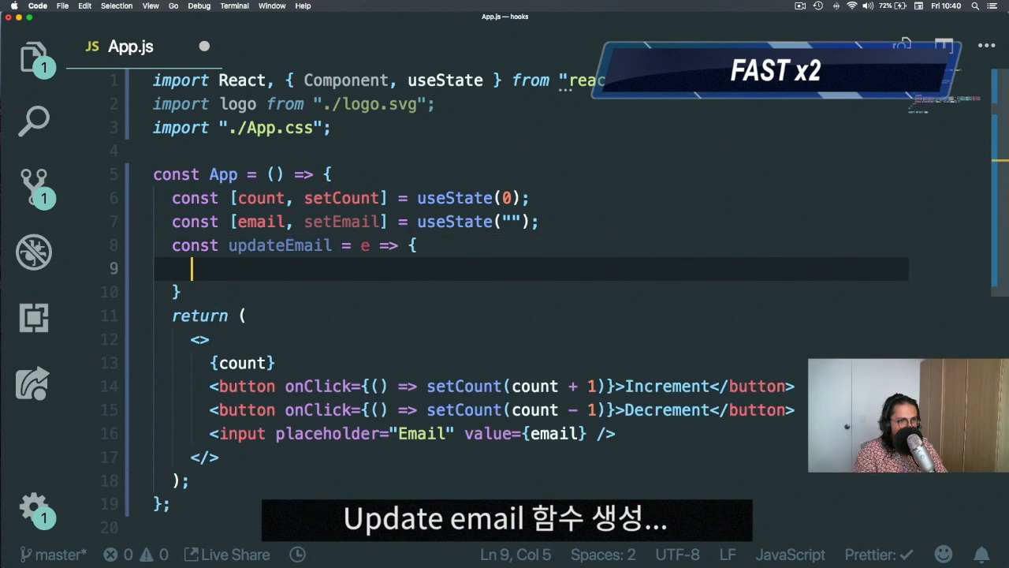
pyautogui.write('const { t')
pyautogui.write('setEmail(value);')
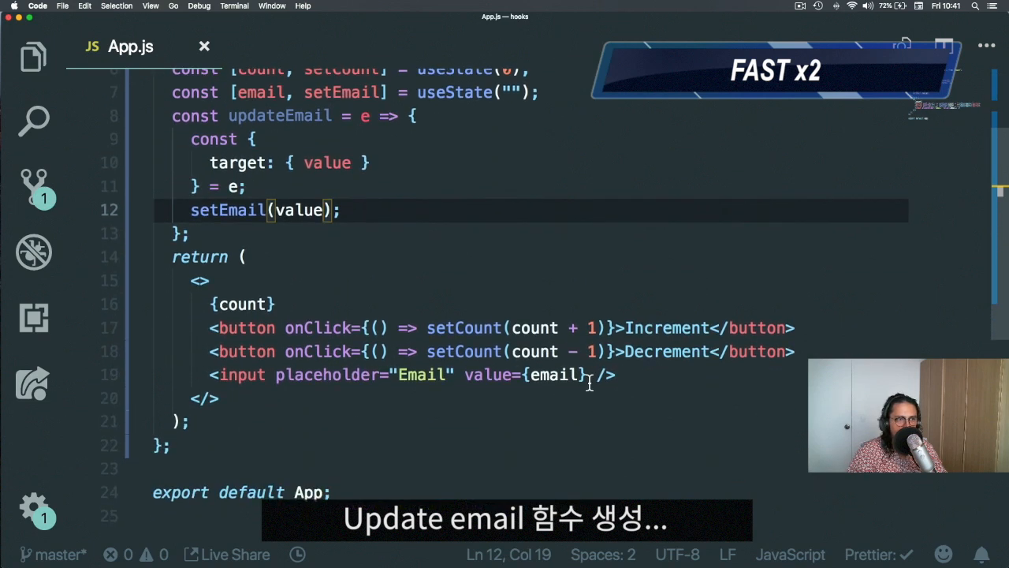
# Step: Wire the email input's onChange to updateEmail
pyautogui.write('onC')
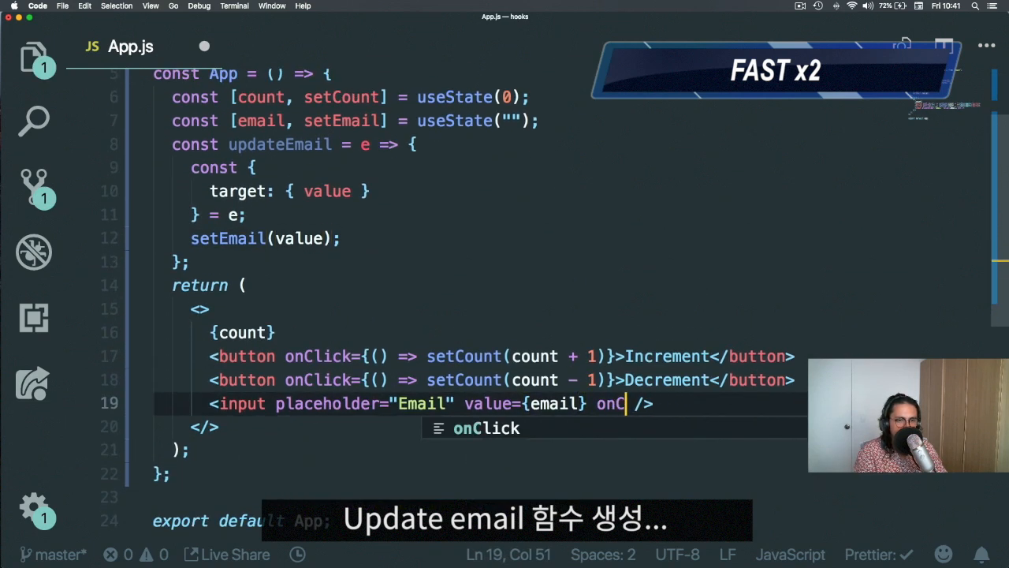
pyautogui.write('hange={}')
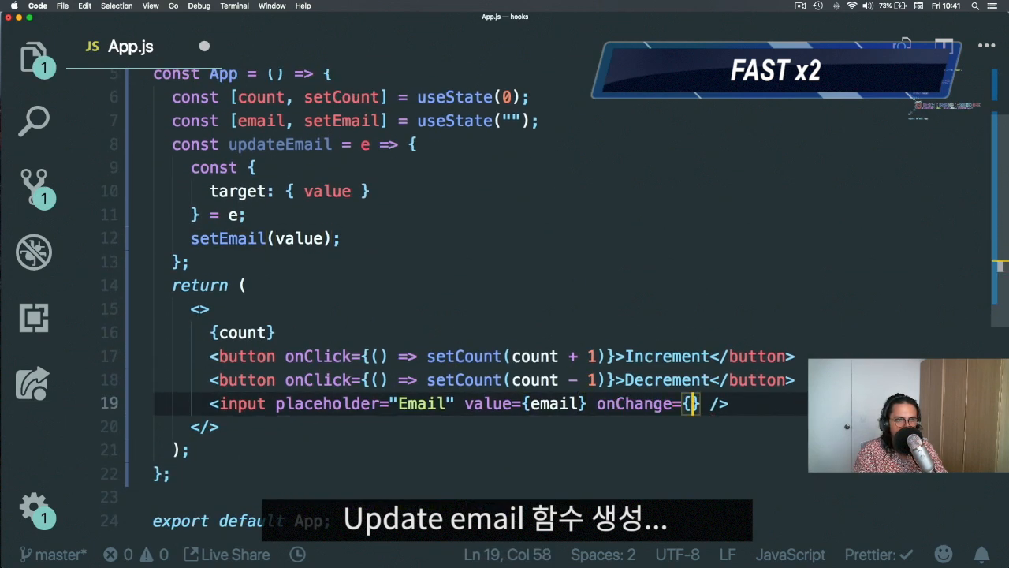
pyautogui.write('updateEmail')
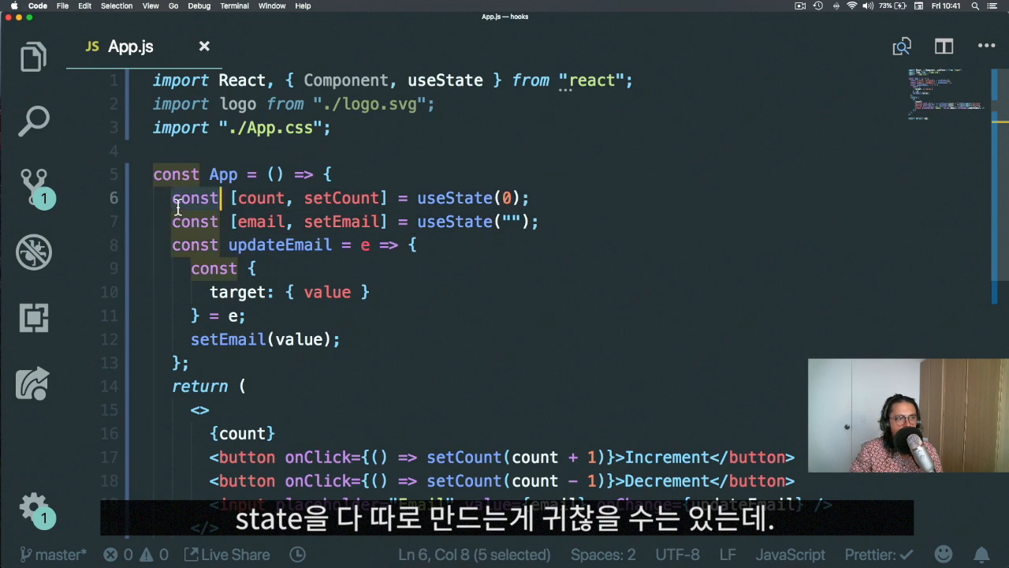
# Step: Point at the count and email useState lines, then view the running app at localhost:3000
pyautogui.click(175, 221)
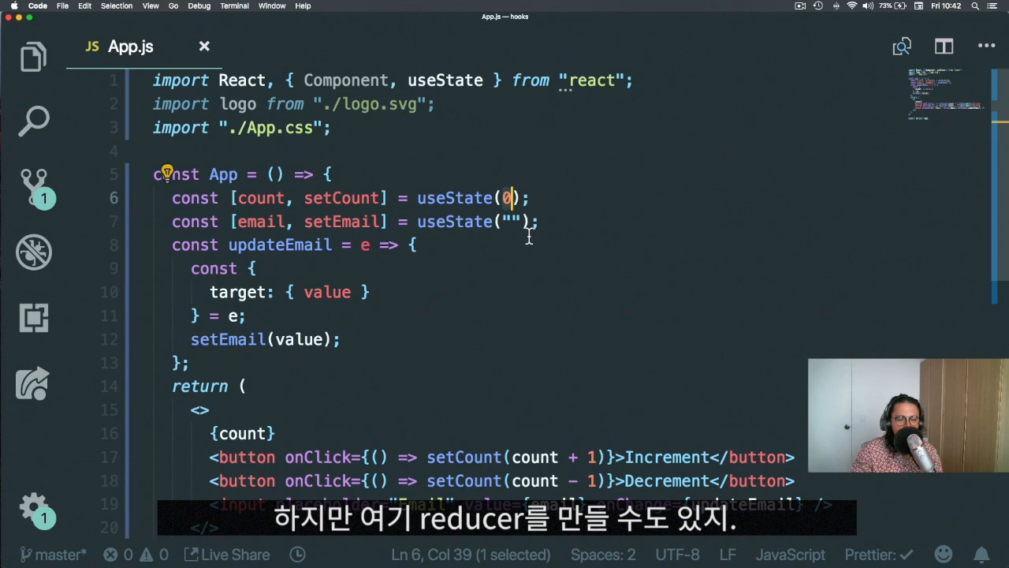
pyautogui.moveTo(508, 274)
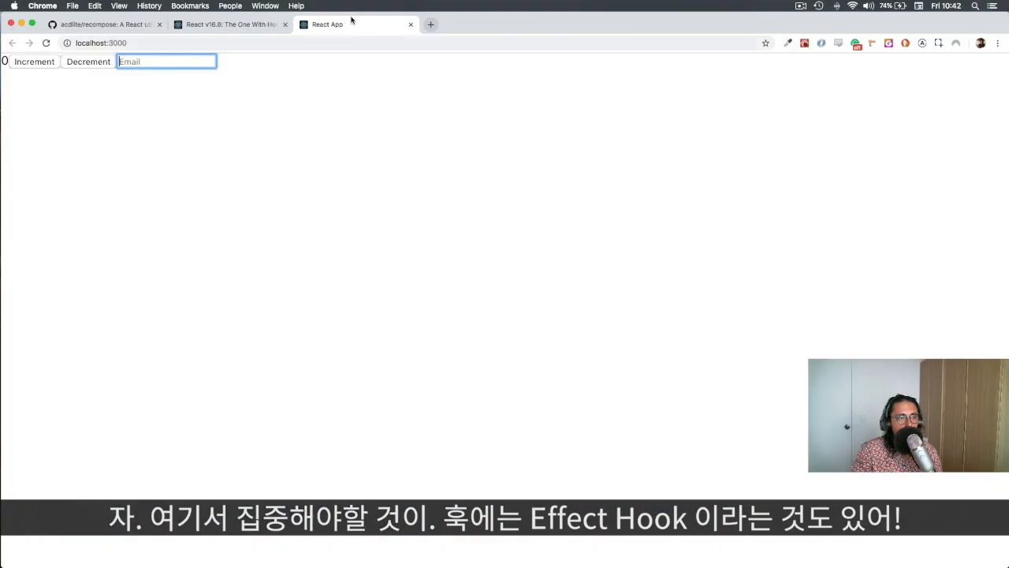
# Step: From the React v16.8 blog, navigate Introducing Hooks, Using the State Hook, then Using the Effect Hook, and switch to the Netflix tab
pyautogui.click(229, 25)
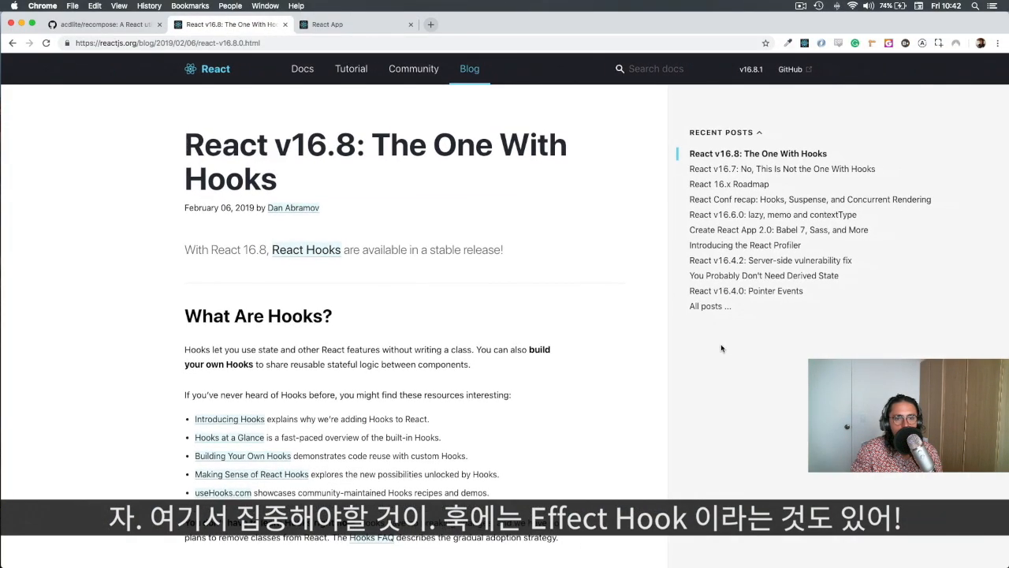
pyautogui.scroll(-3)
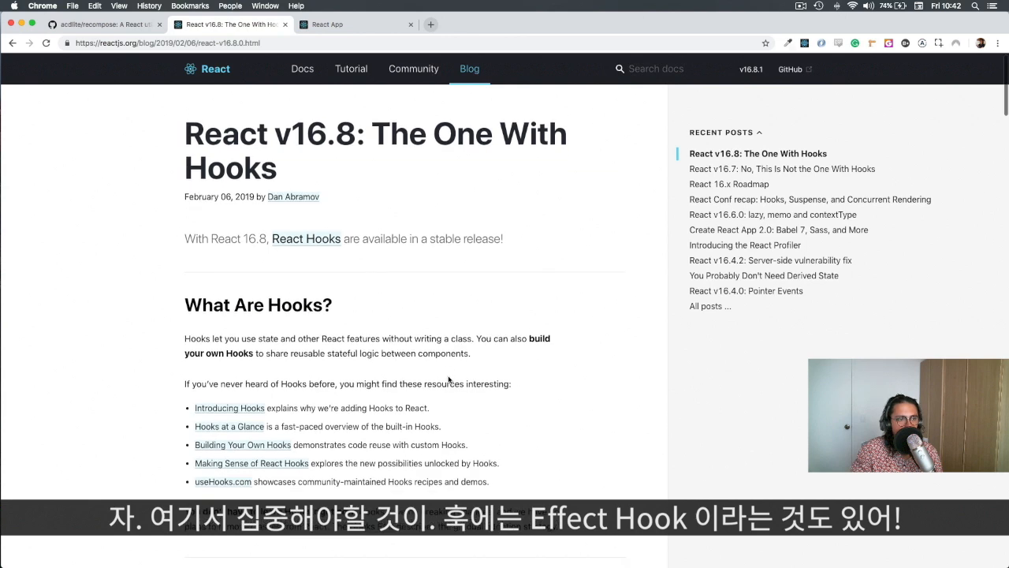
pyautogui.click(229, 407)
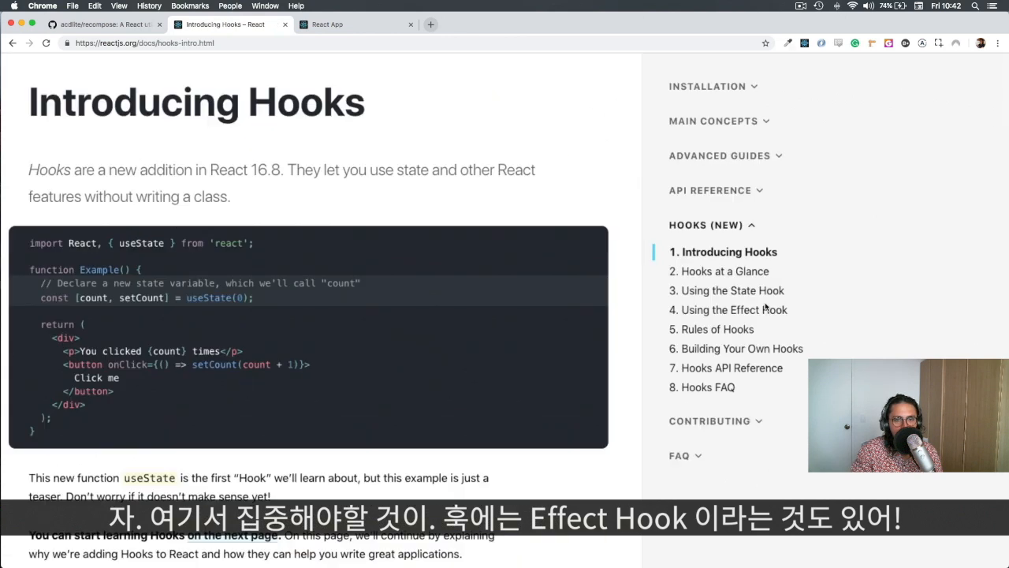
pyautogui.click(731, 290)
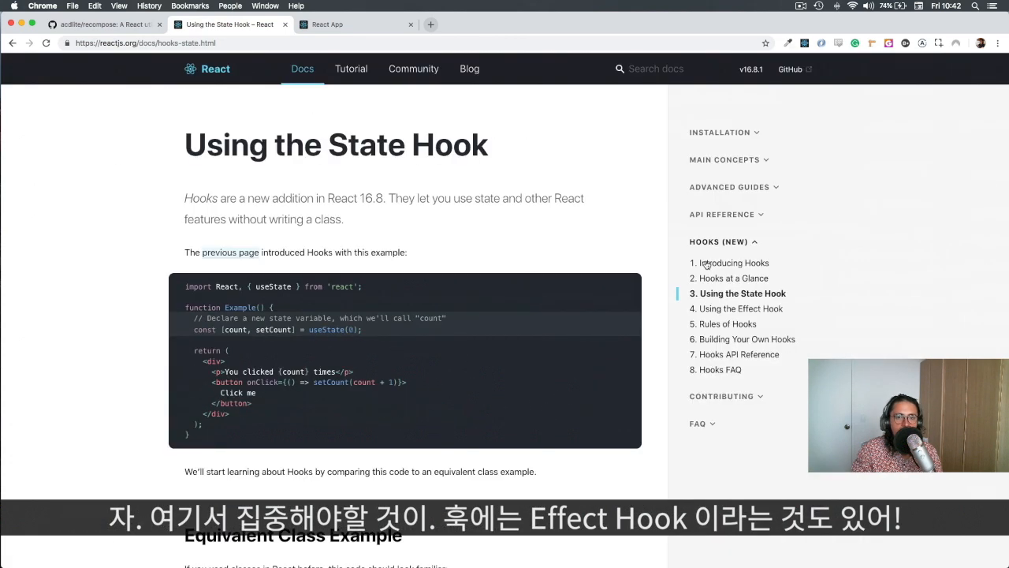
pyautogui.click(741, 308)
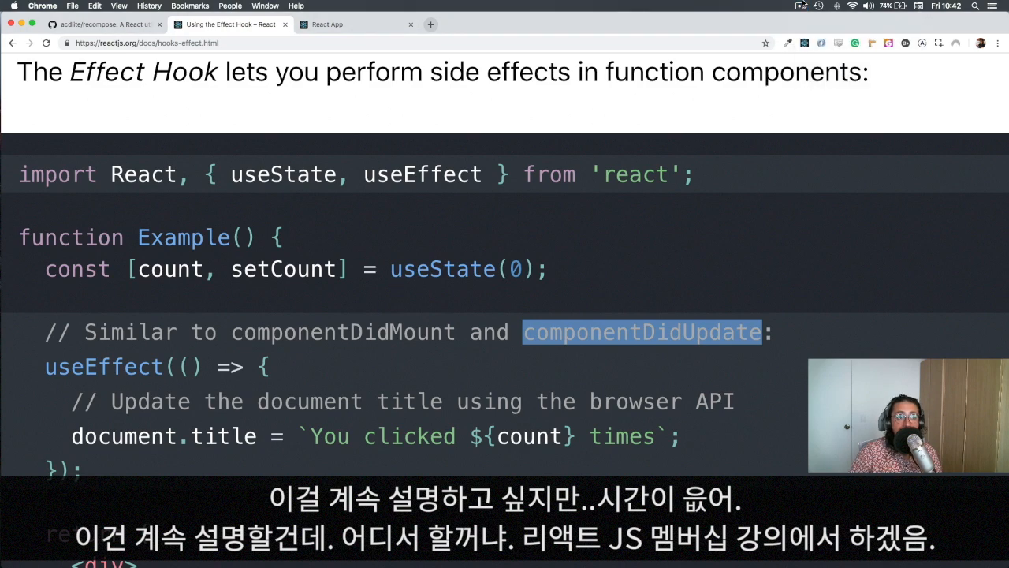
pyautogui.click(599, 249)
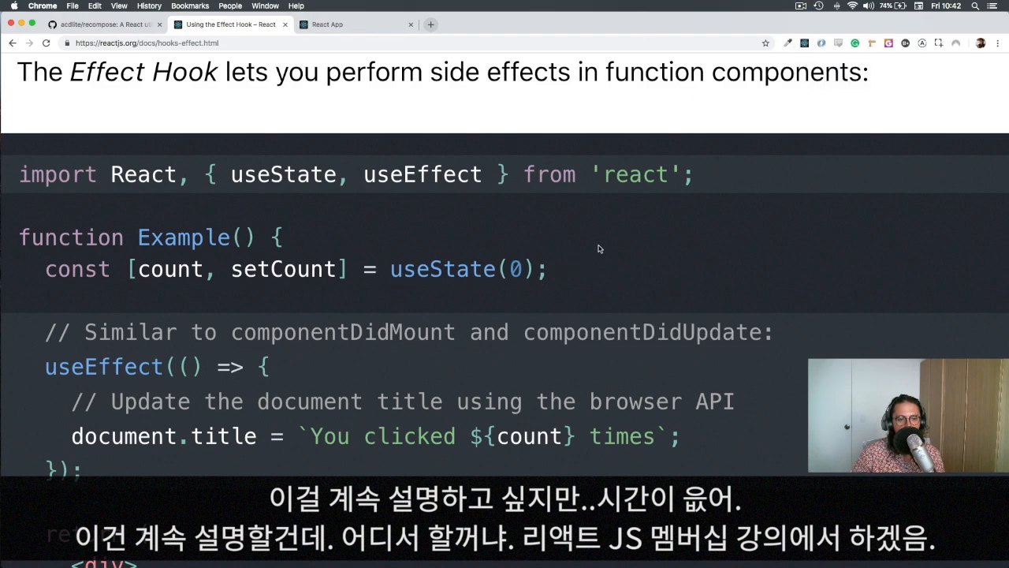
pyautogui.moveTo(575, 282)
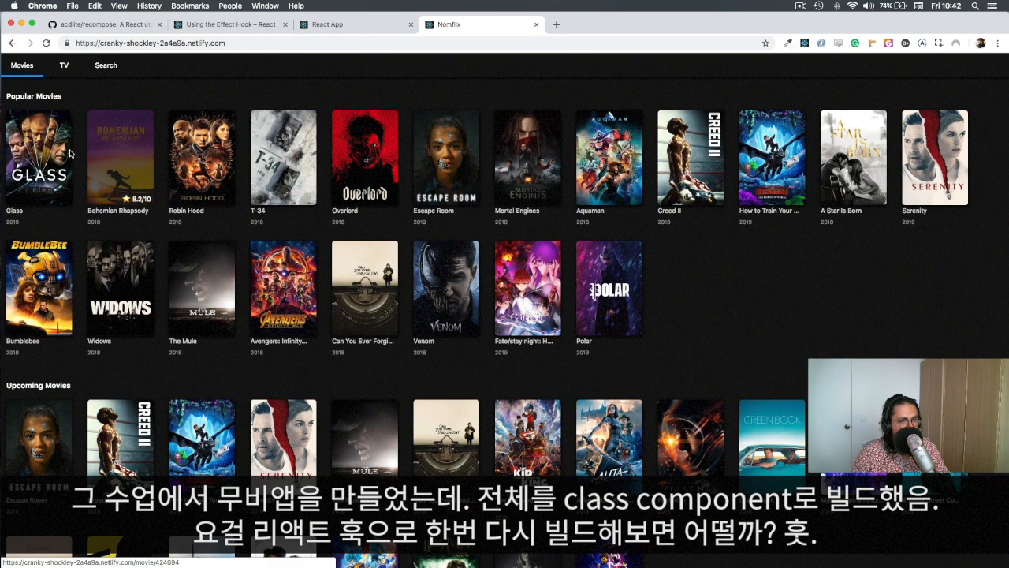
# Step: Browse the Netflix clone's TV section and a show's page, return to Movies, then back to the Effect Hook guide
pyautogui.click(63, 64)
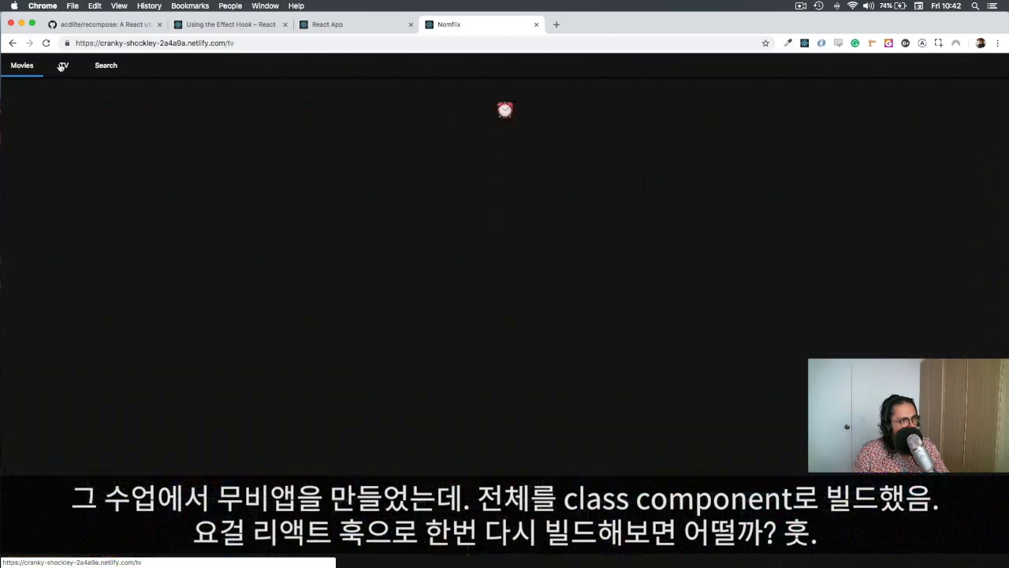
pyautogui.click(63, 65)
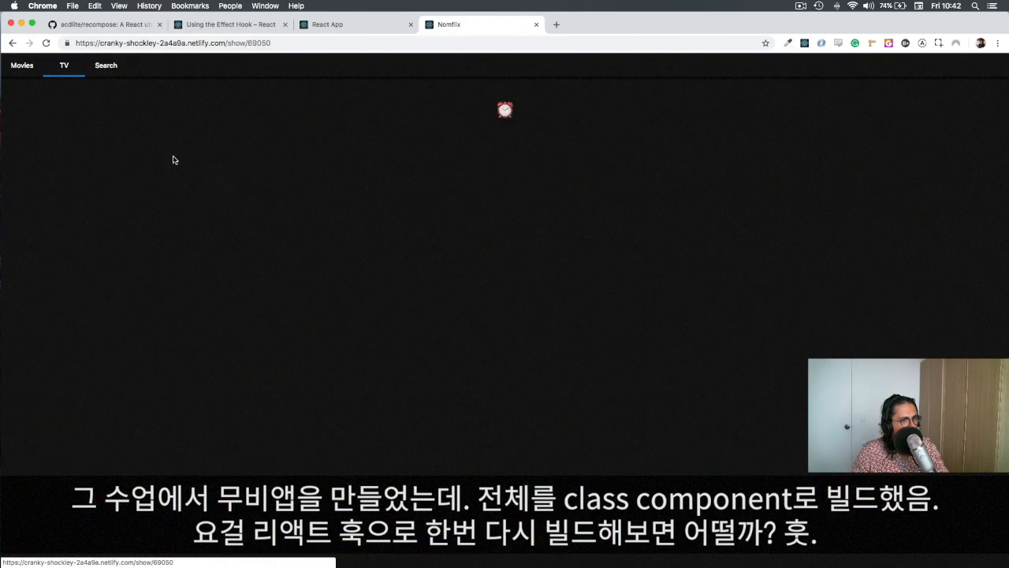
pyautogui.click(22, 65)
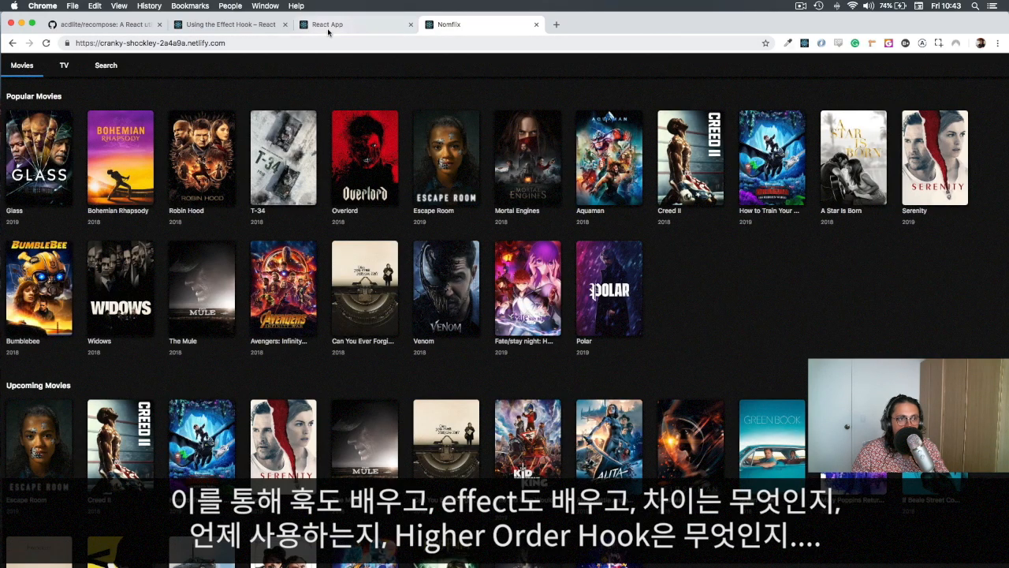
pyautogui.click(228, 24)
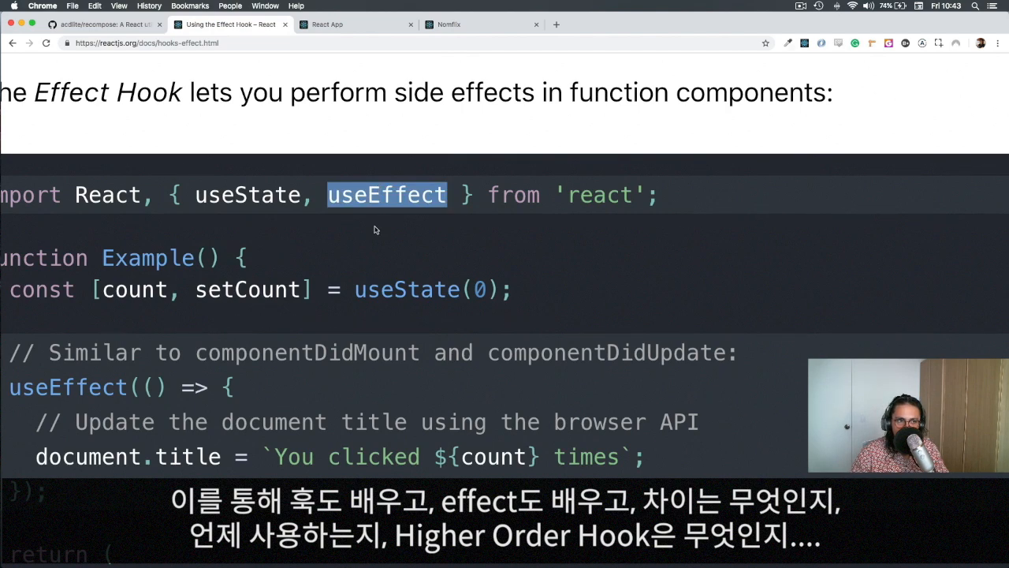
pyautogui.moveTo(410, 270)
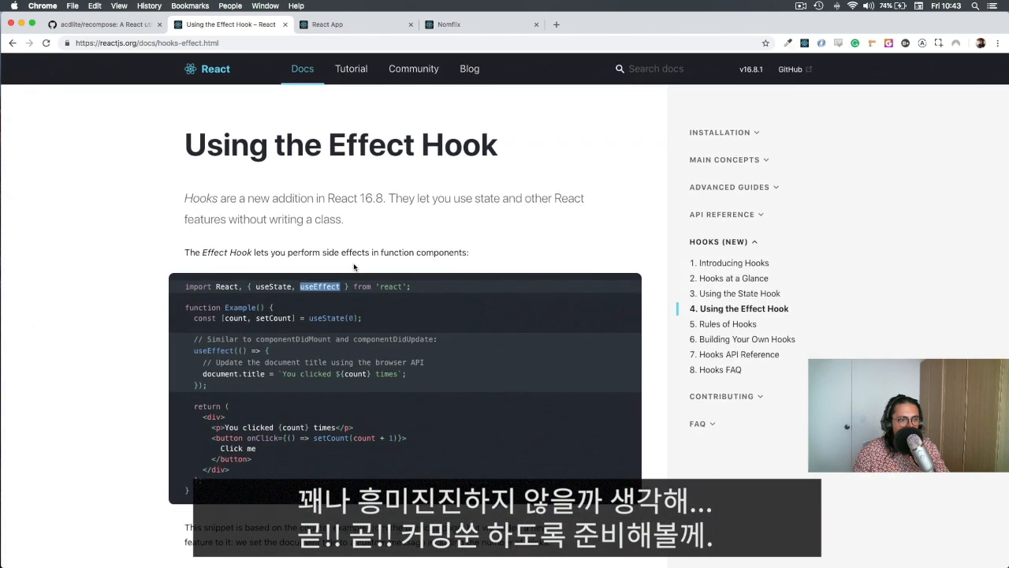
# Step: Scroll the Effect Hook guide down to Effects with Cleanup, then return to App.js in VS Code
pyautogui.scroll(-3)
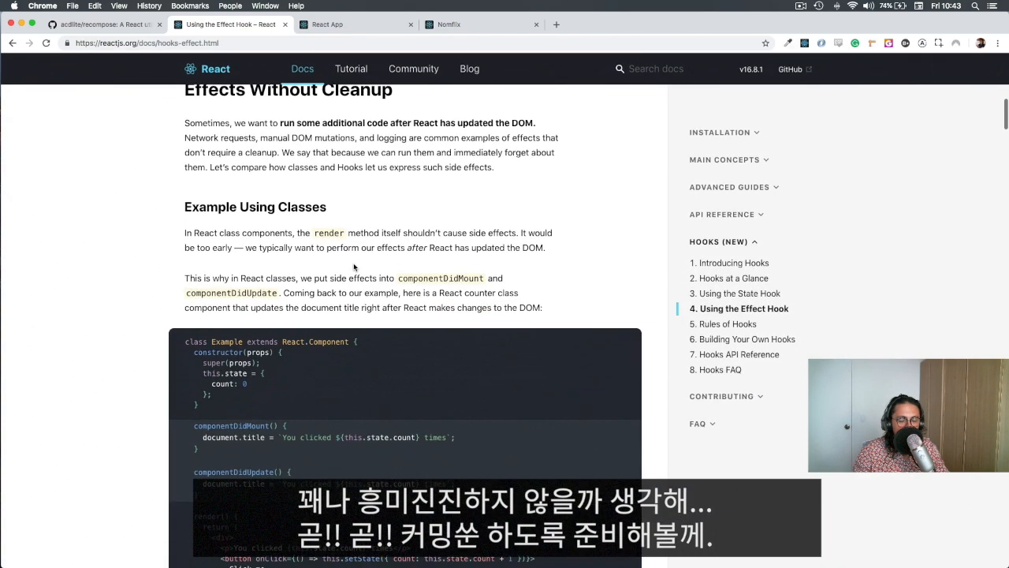
pyautogui.scroll(-3)
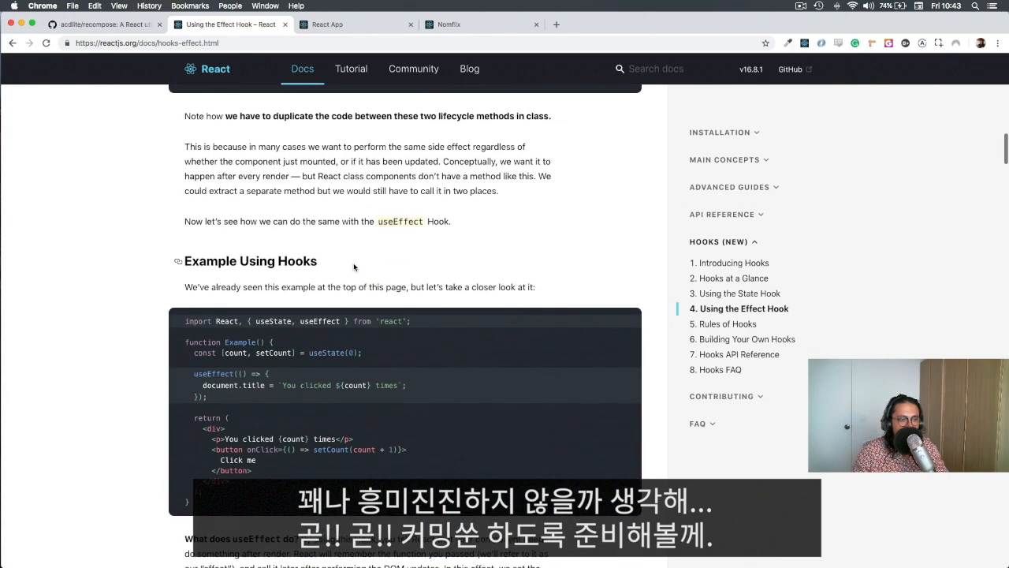
pyautogui.scroll(-3)
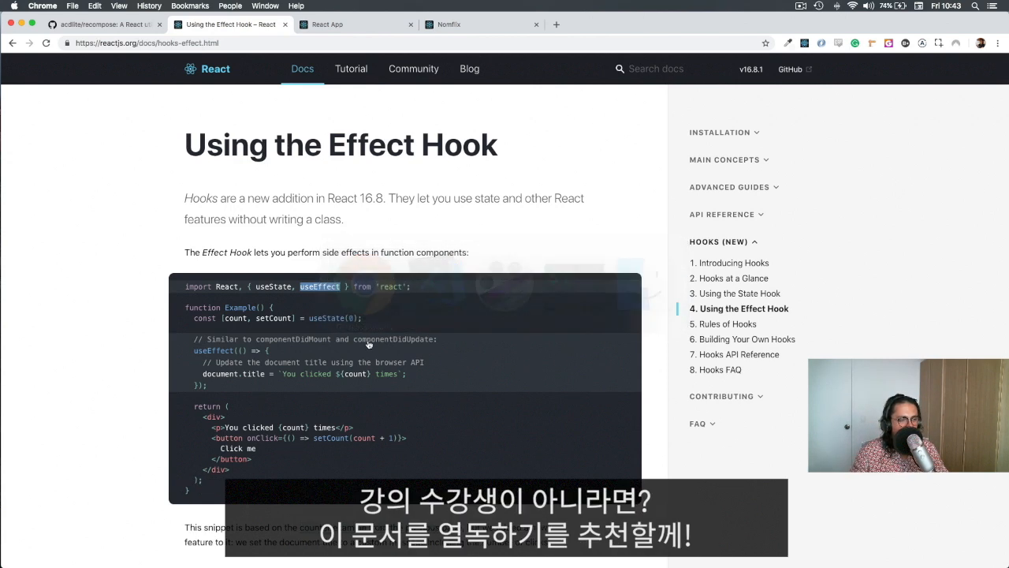
pyautogui.scroll(-3)
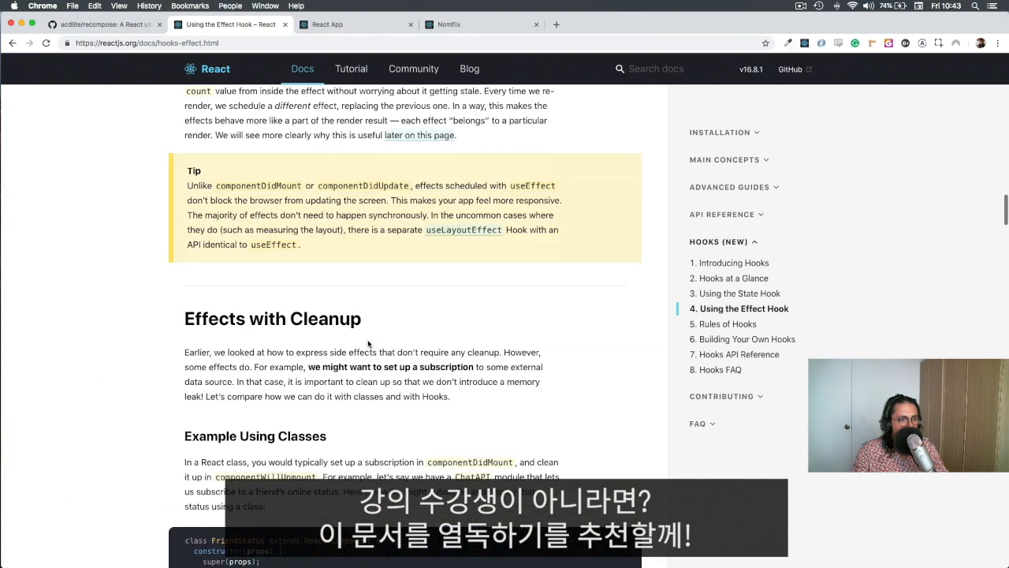
pyautogui.click(435, 282)
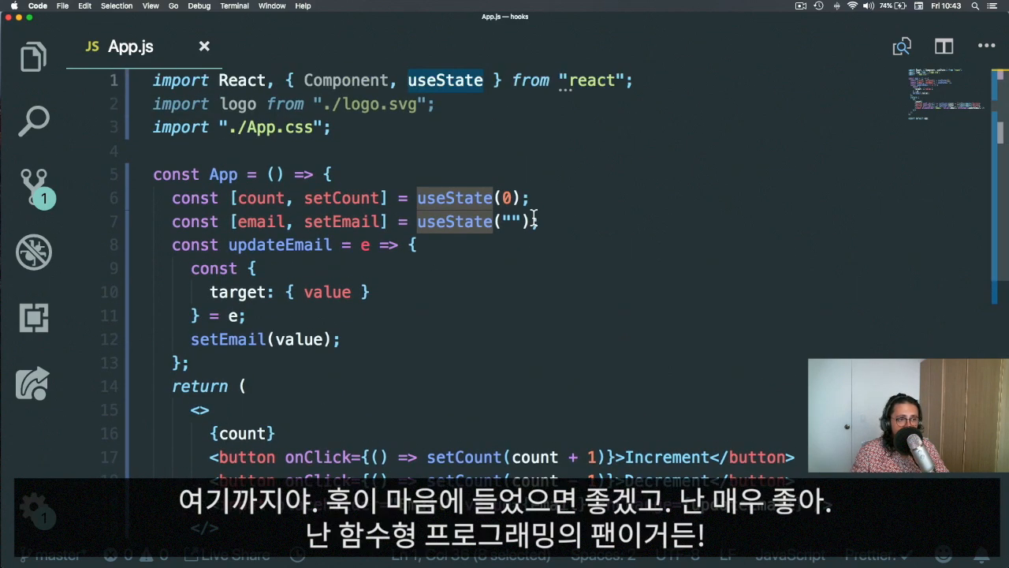
pyautogui.click(543, 221)
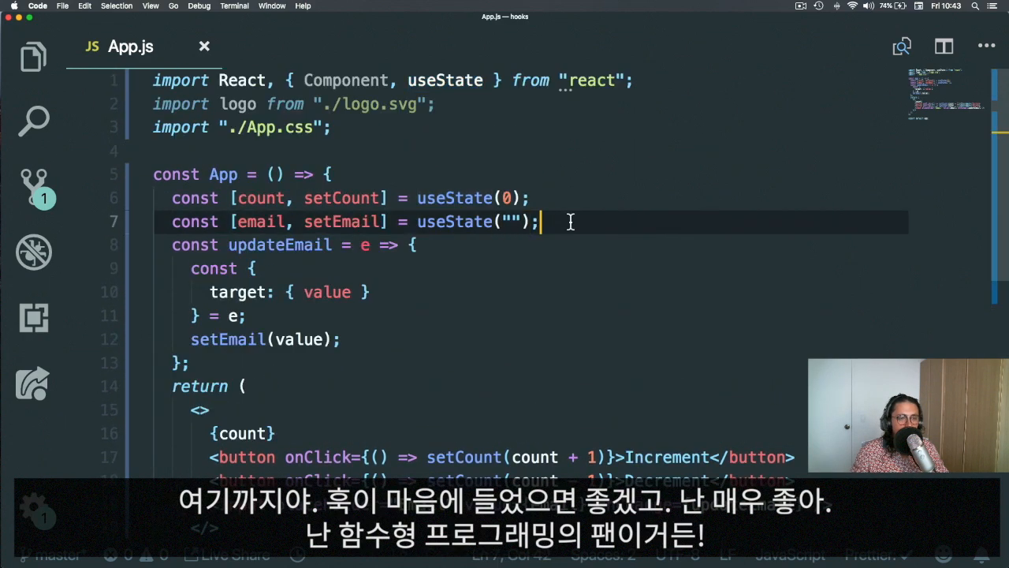
pyautogui.doubleClick(454, 221)
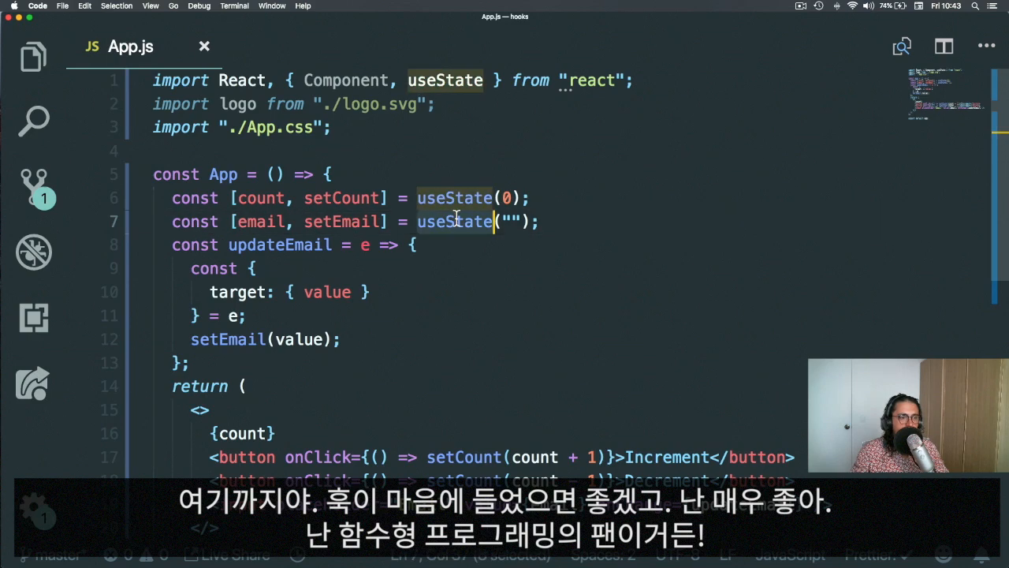